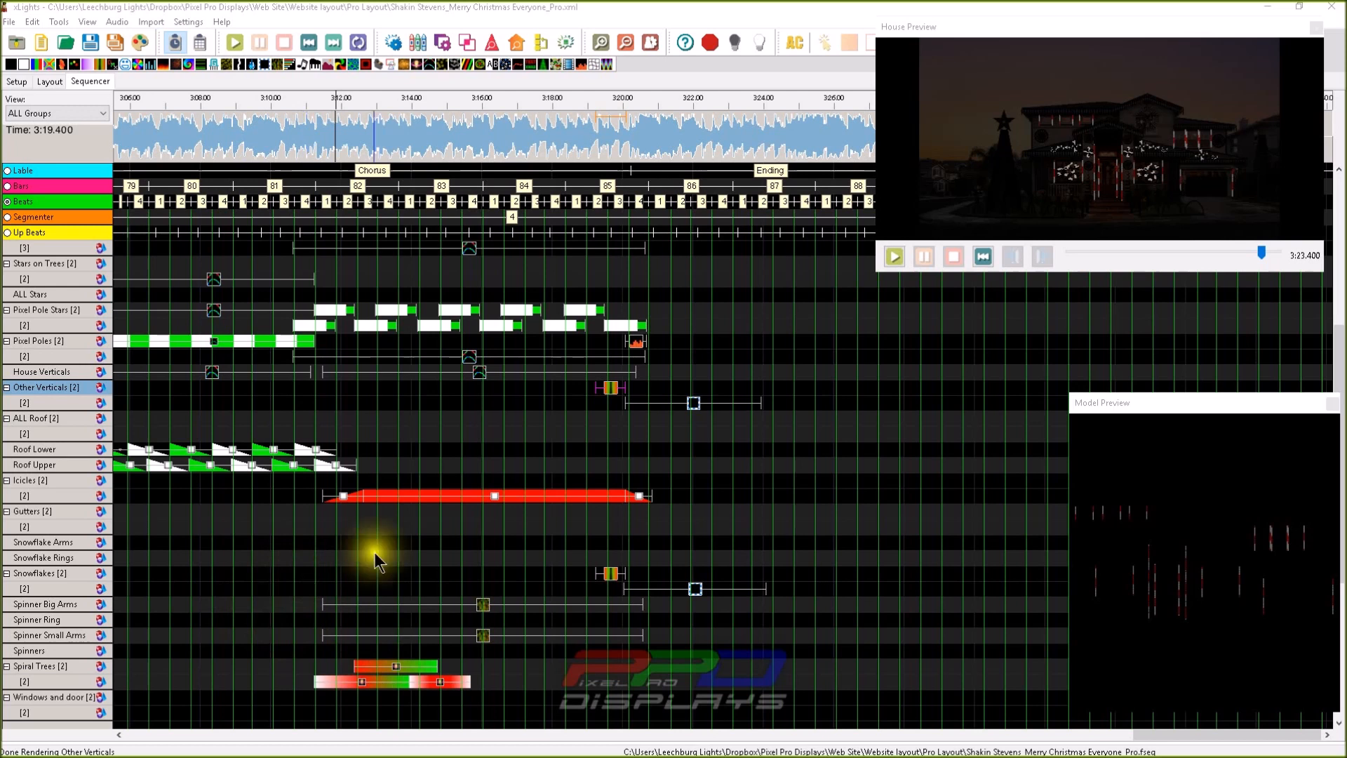
pyautogui.moveTo(917, 307)
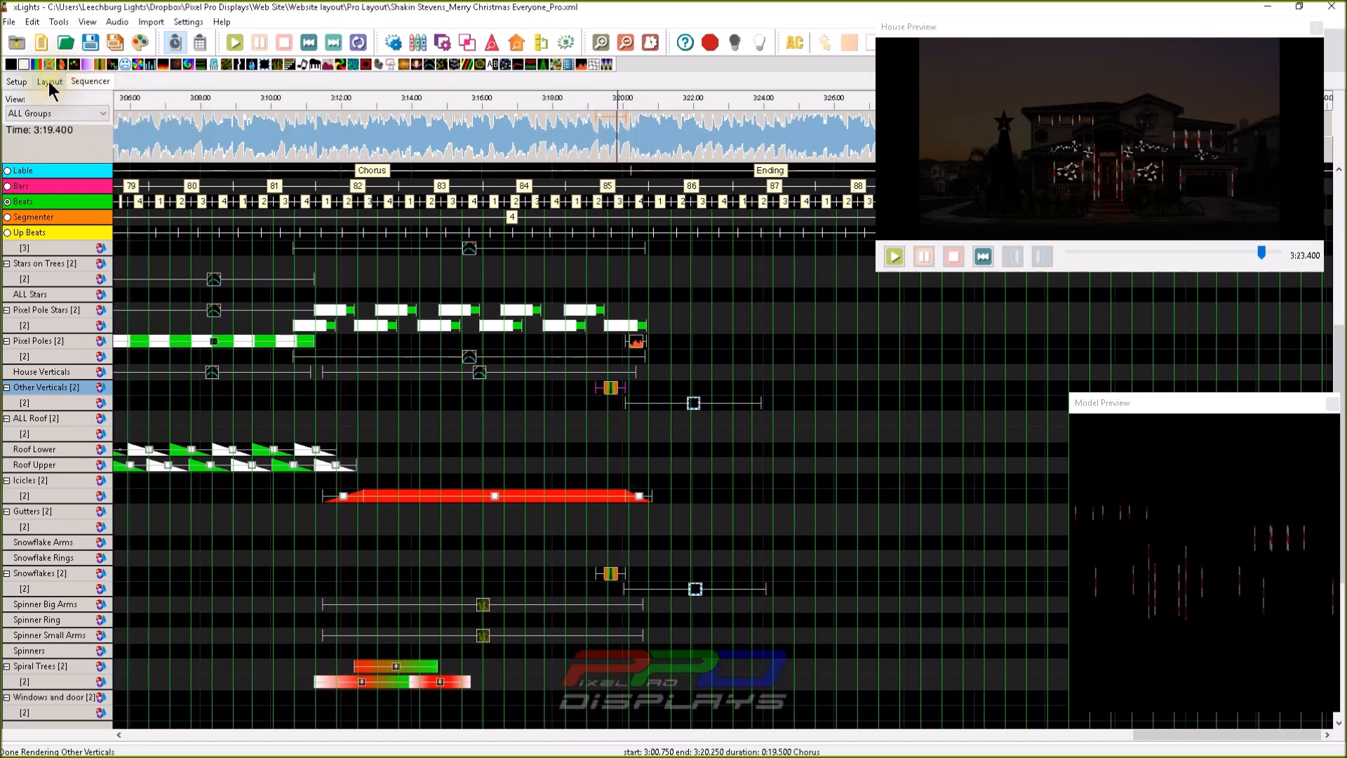
# In the house layout, highlight the props of Floods, Door Wreath Stars, Mini Trees and ALL Yard.
pyautogui.click(47, 82)
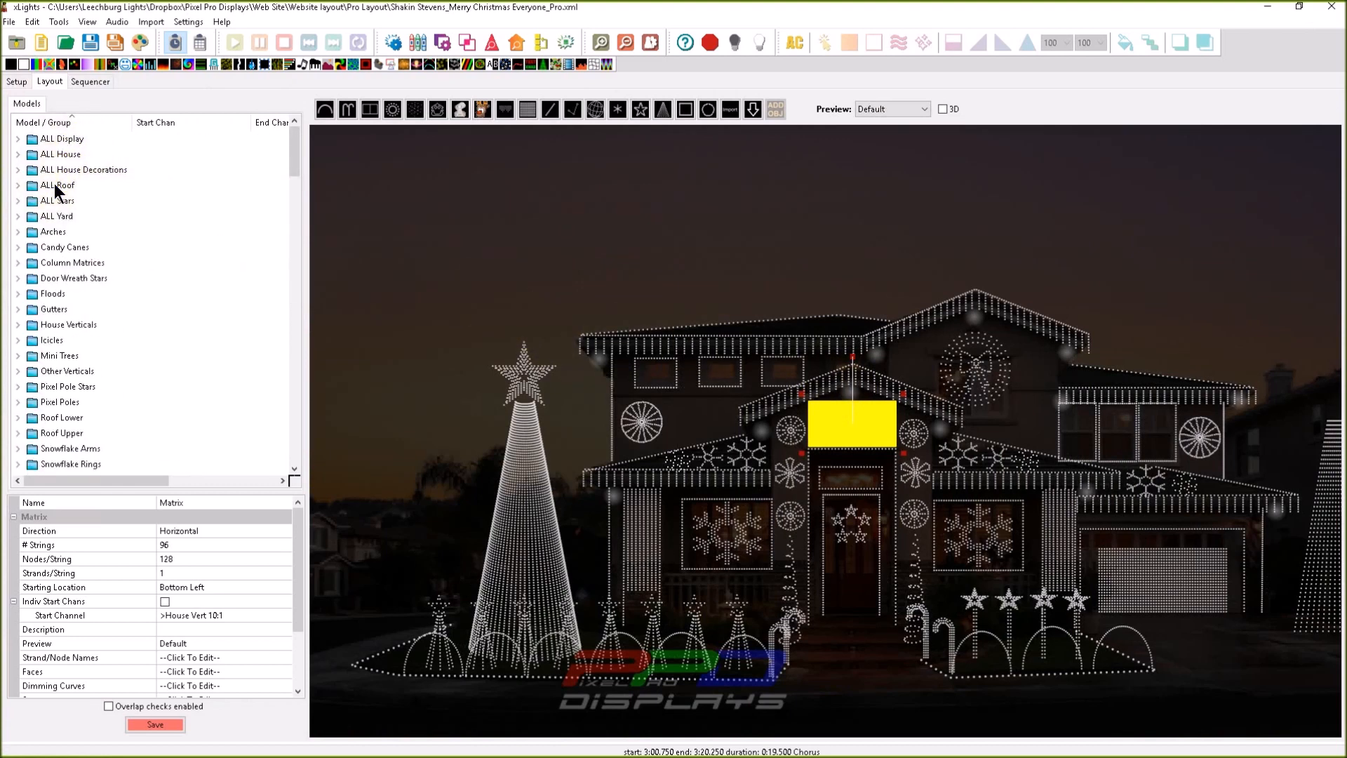
pyautogui.click(53, 293)
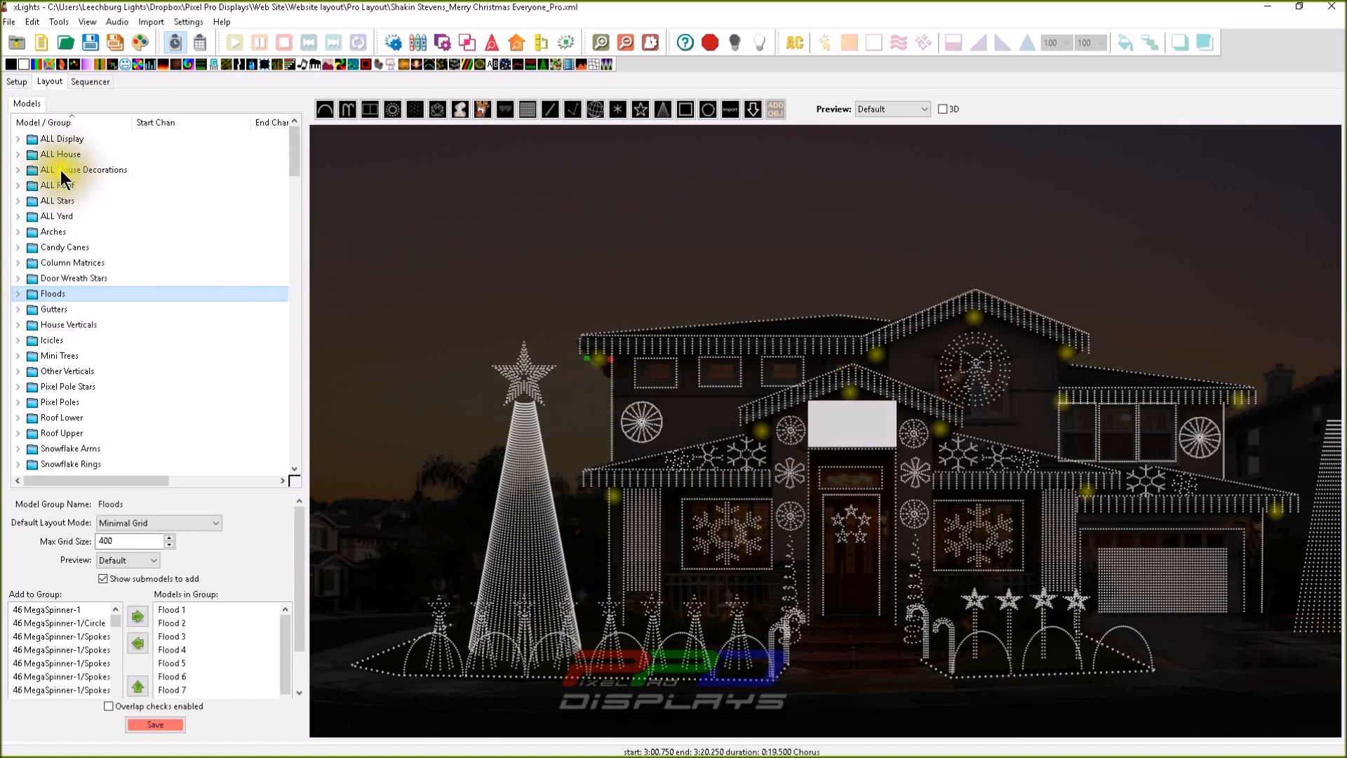
pyautogui.click(74, 278)
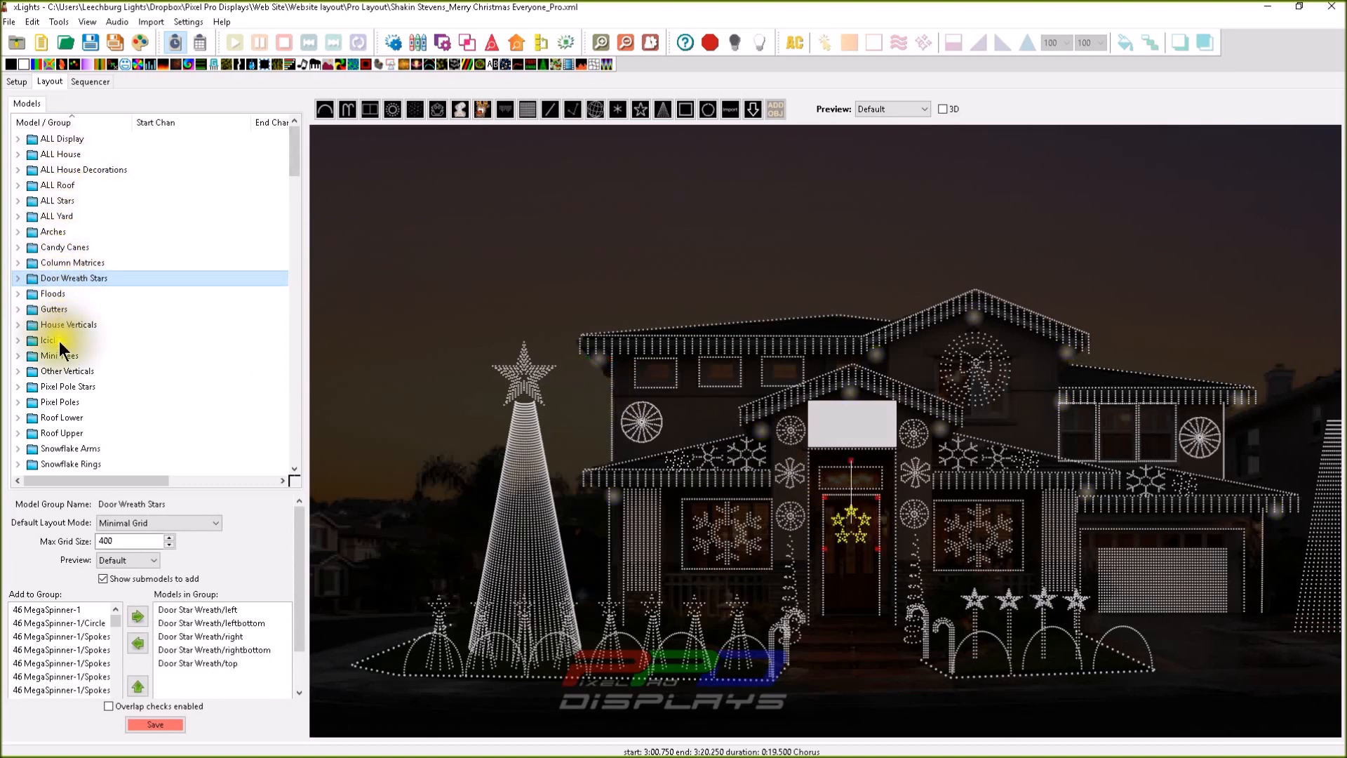
pyautogui.click(59, 355)
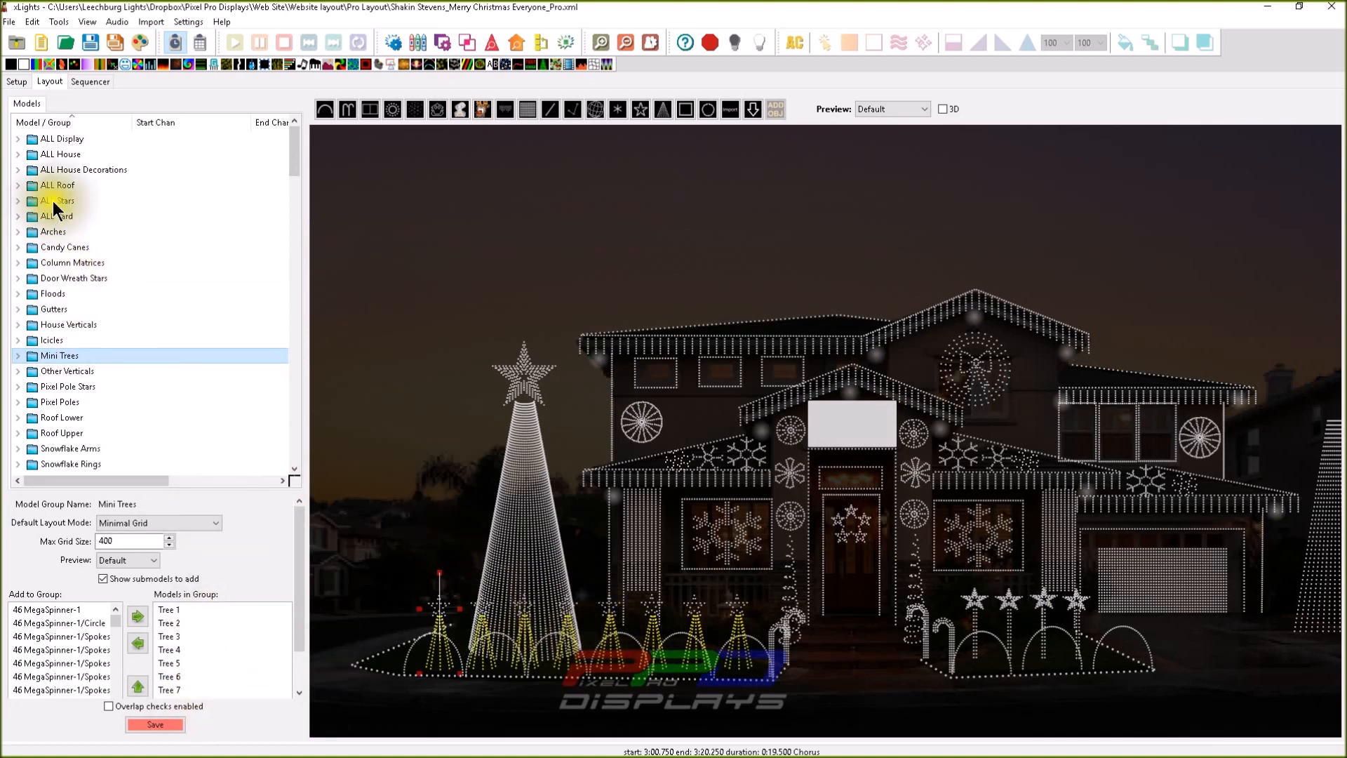
pyautogui.click(56, 216)
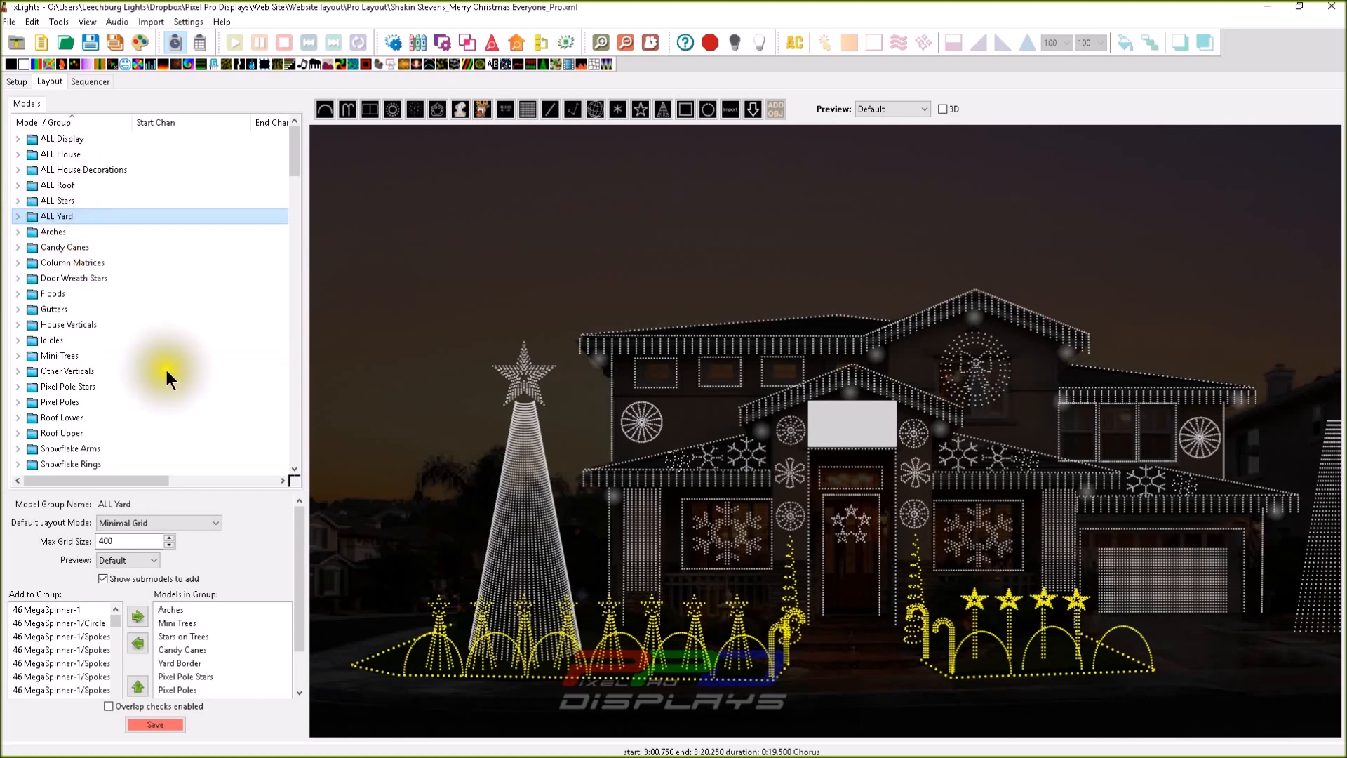
pyautogui.moveTo(195, 433)
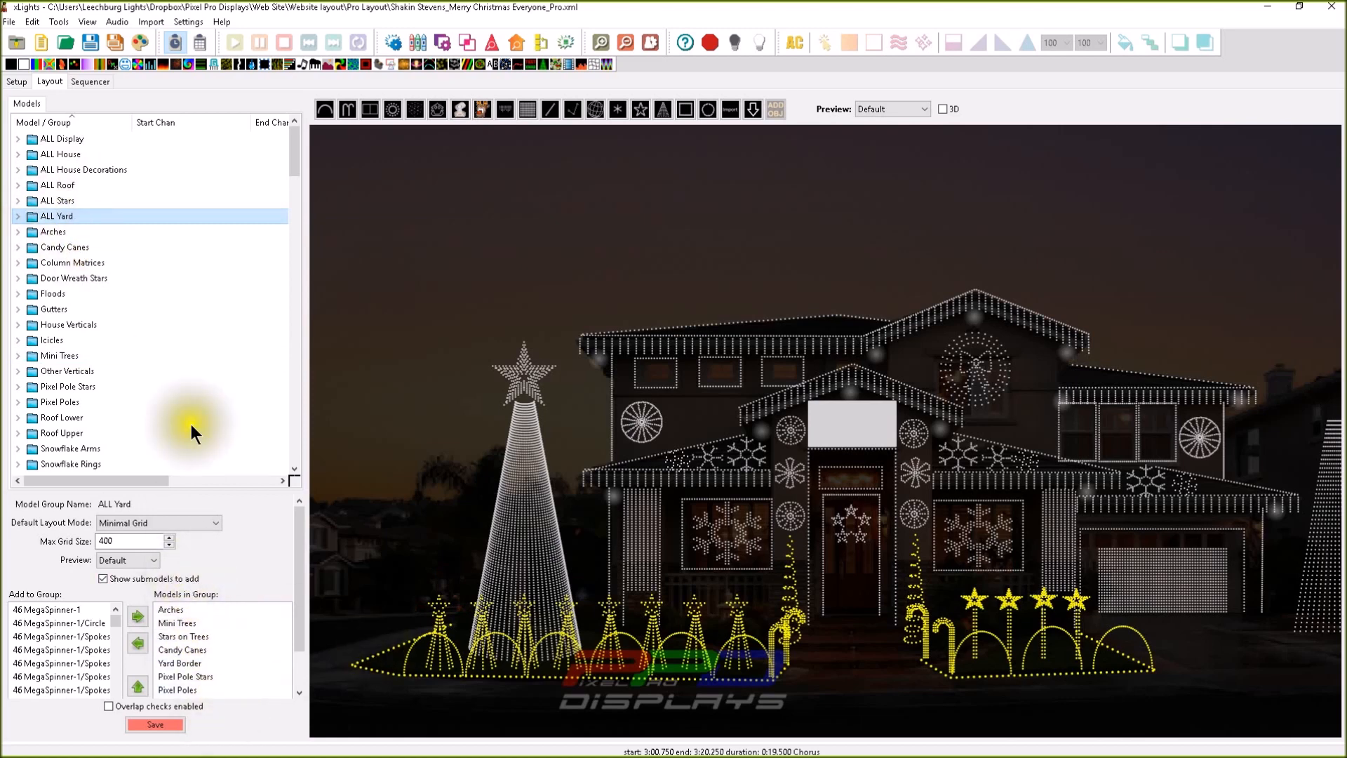
pyautogui.moveTo(48, 216)
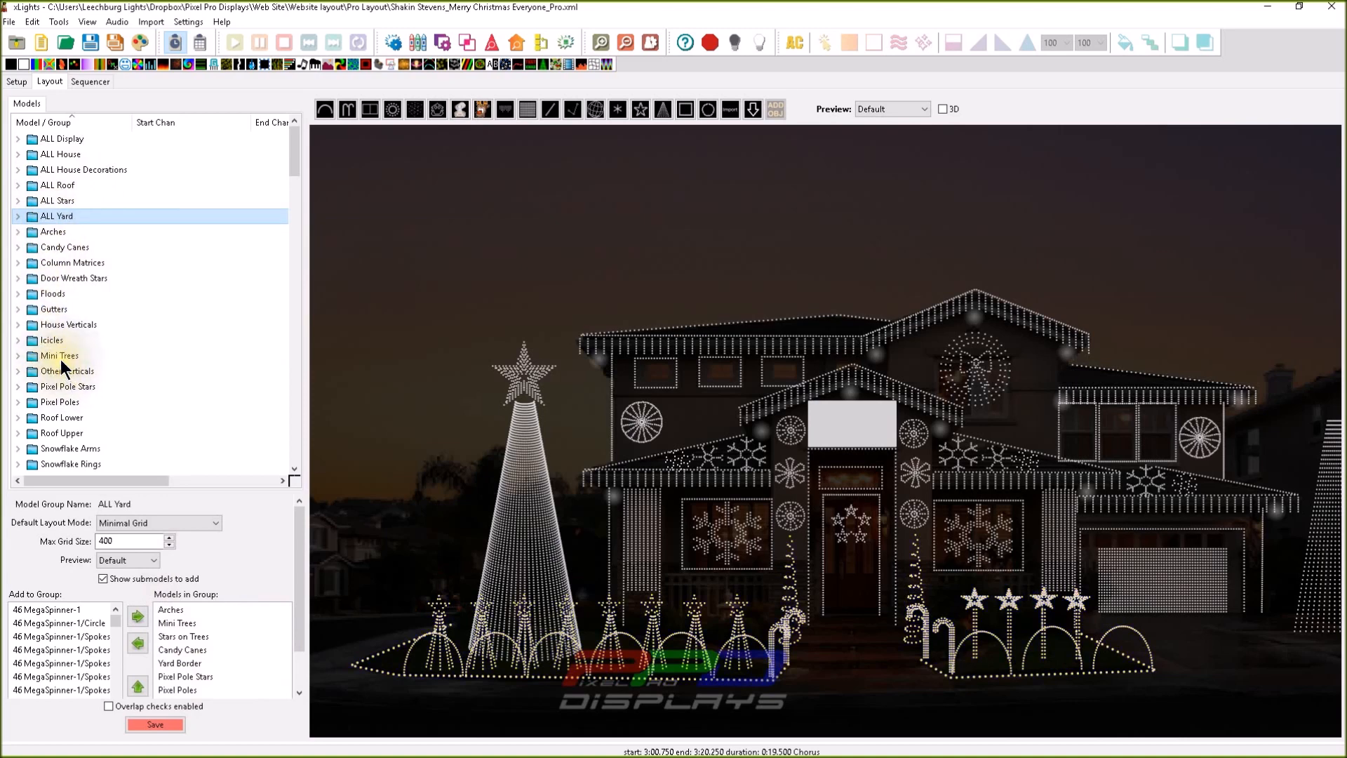
pyautogui.click(59, 356)
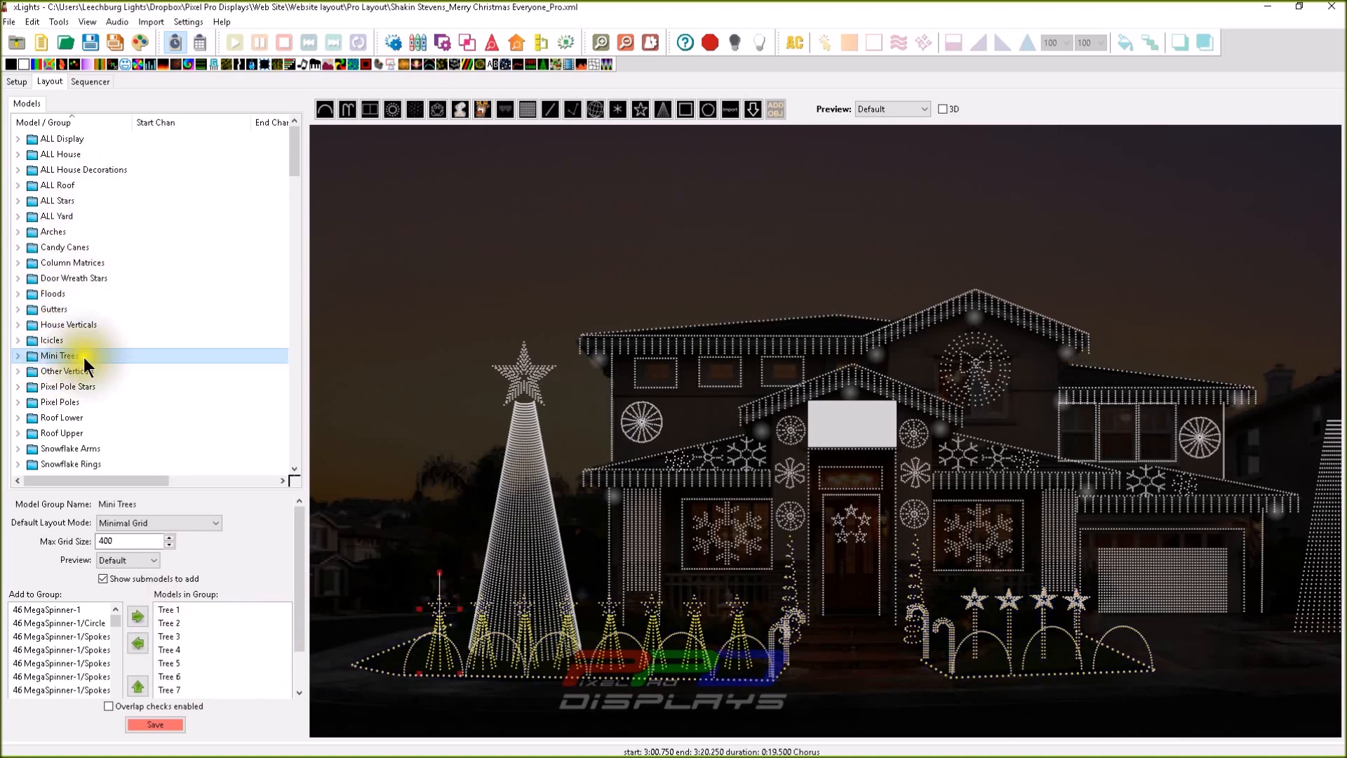
pyautogui.moveTo(70, 208)
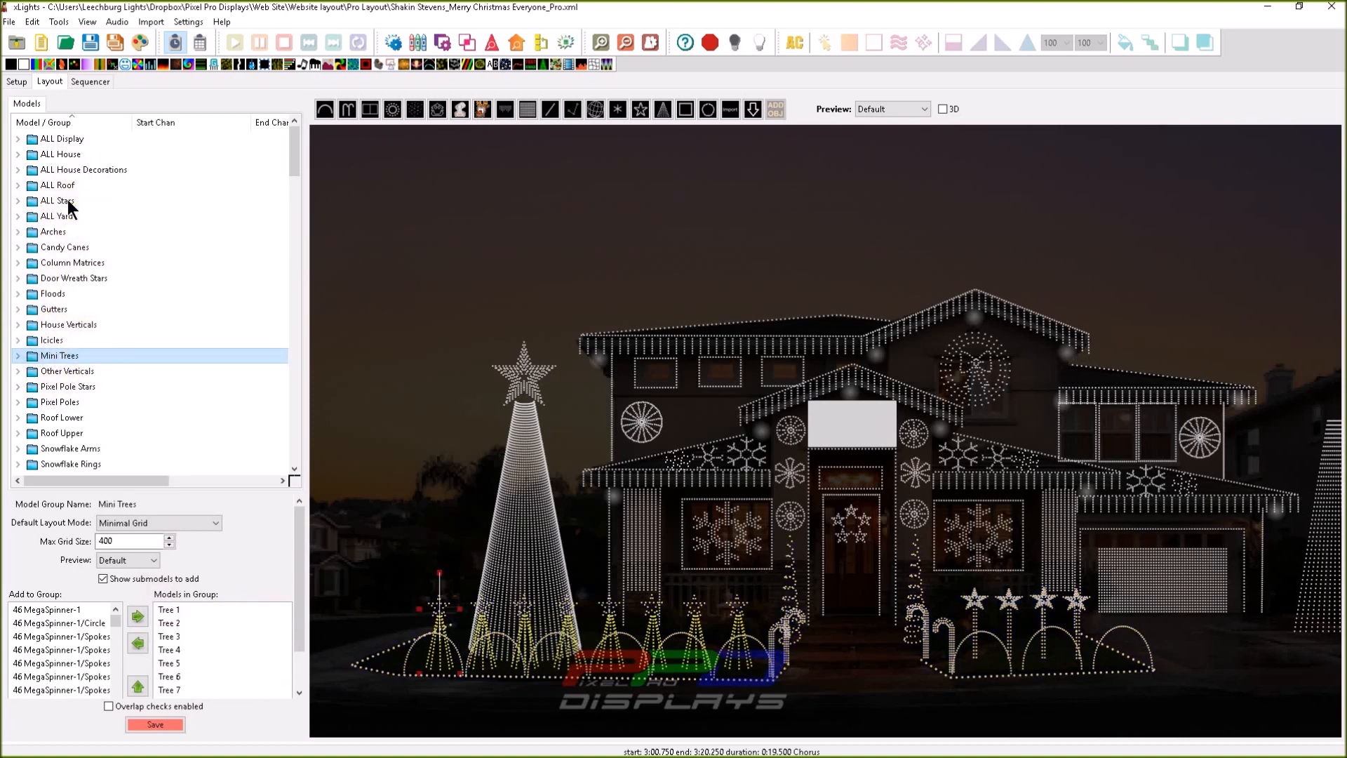
pyautogui.click(55, 216)
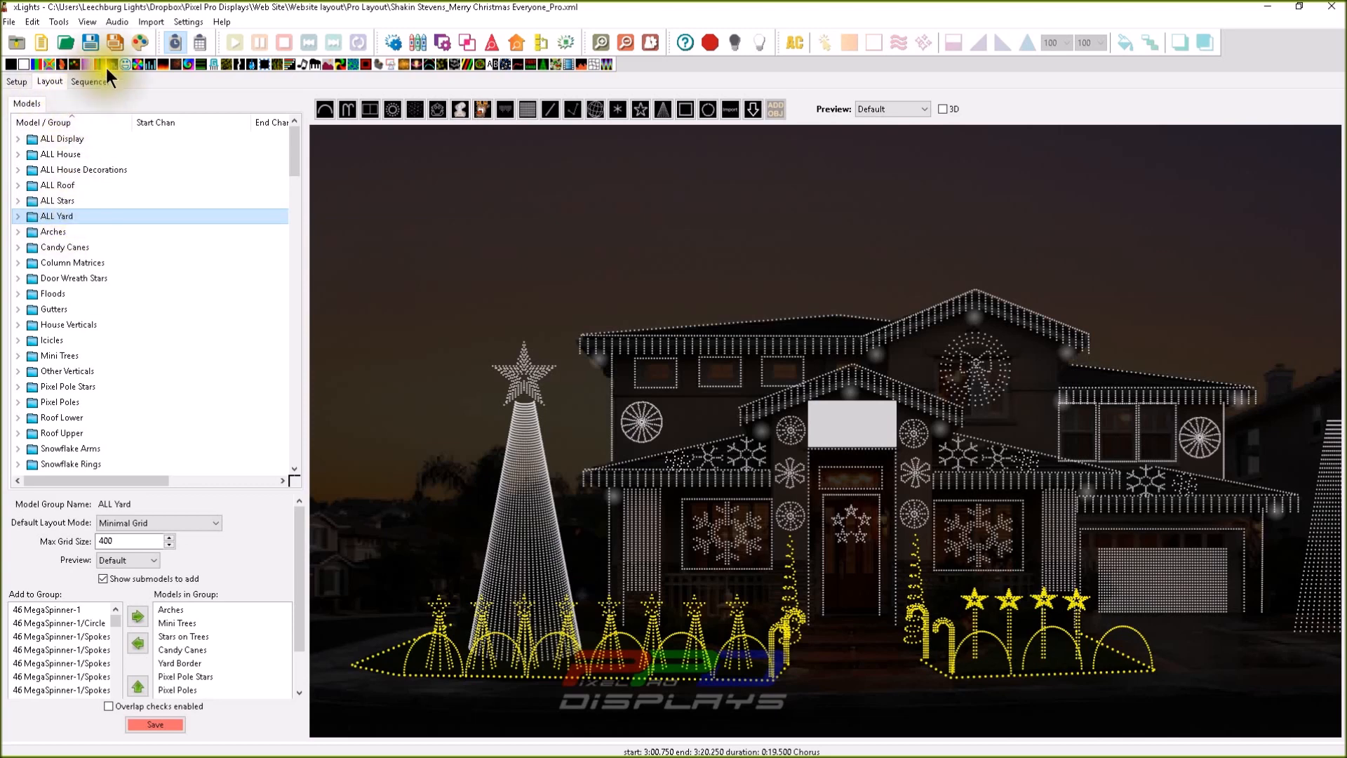
# In the sequencer, add a red effect to the ALL Yard row near the song's end.
pyautogui.click(89, 82)
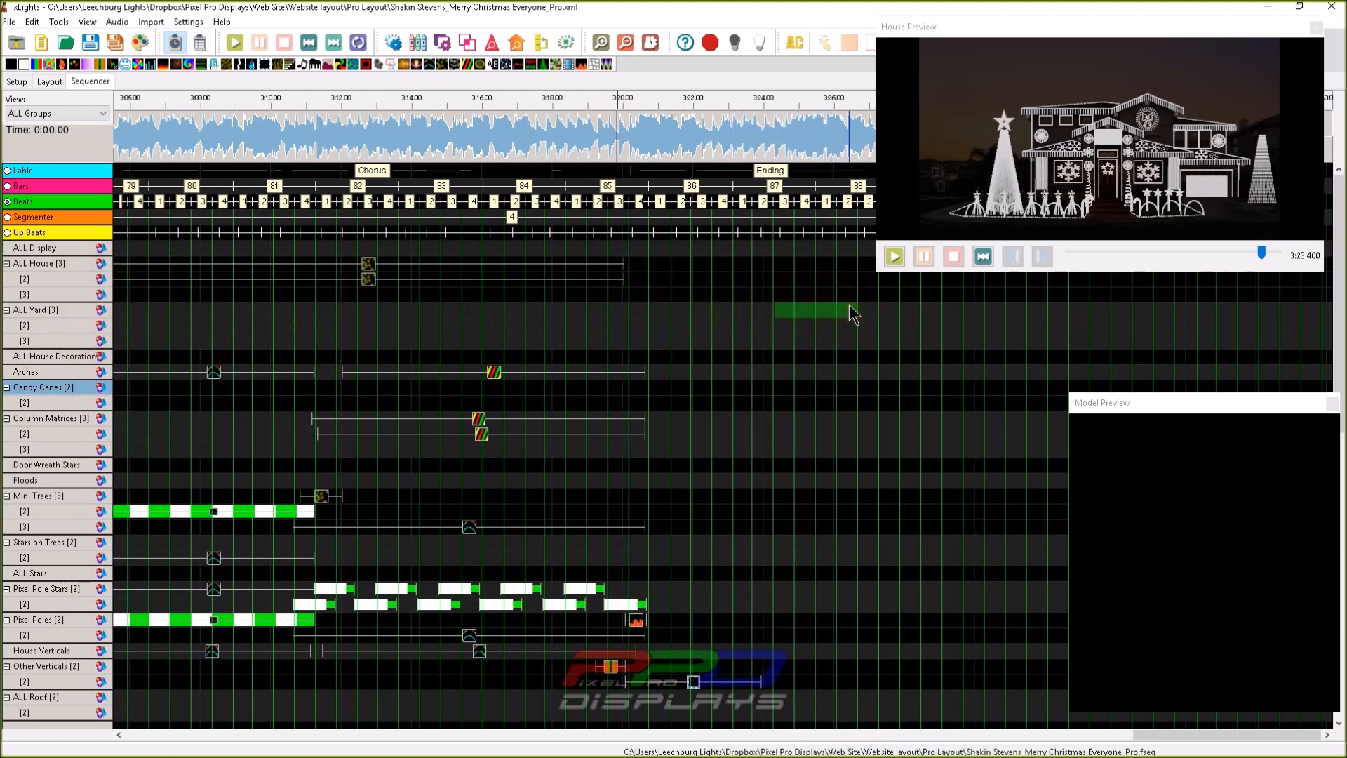
pyautogui.click(894, 256)
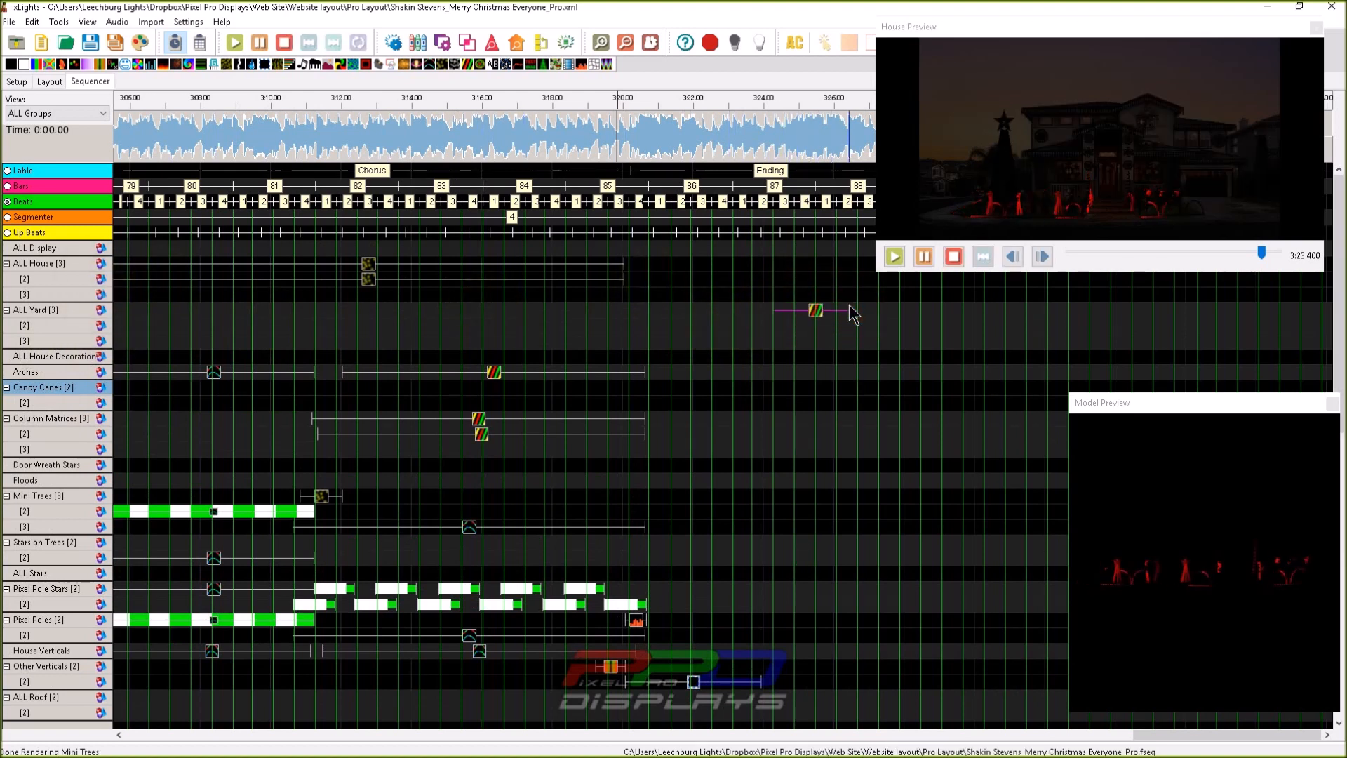
pyautogui.click(815, 309)
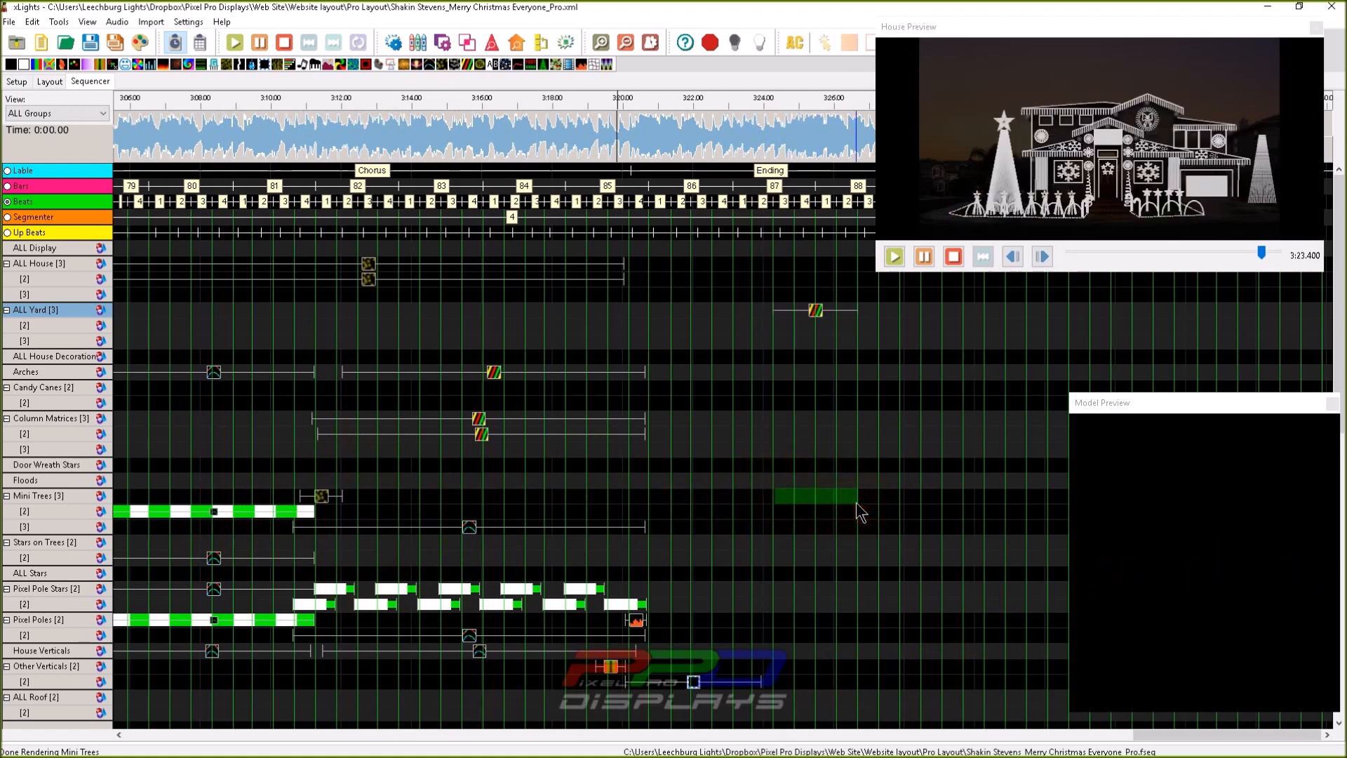
# Place a red On effect on the Mini Trees row under the ALL Yard effect.
pyautogui.click(814, 496)
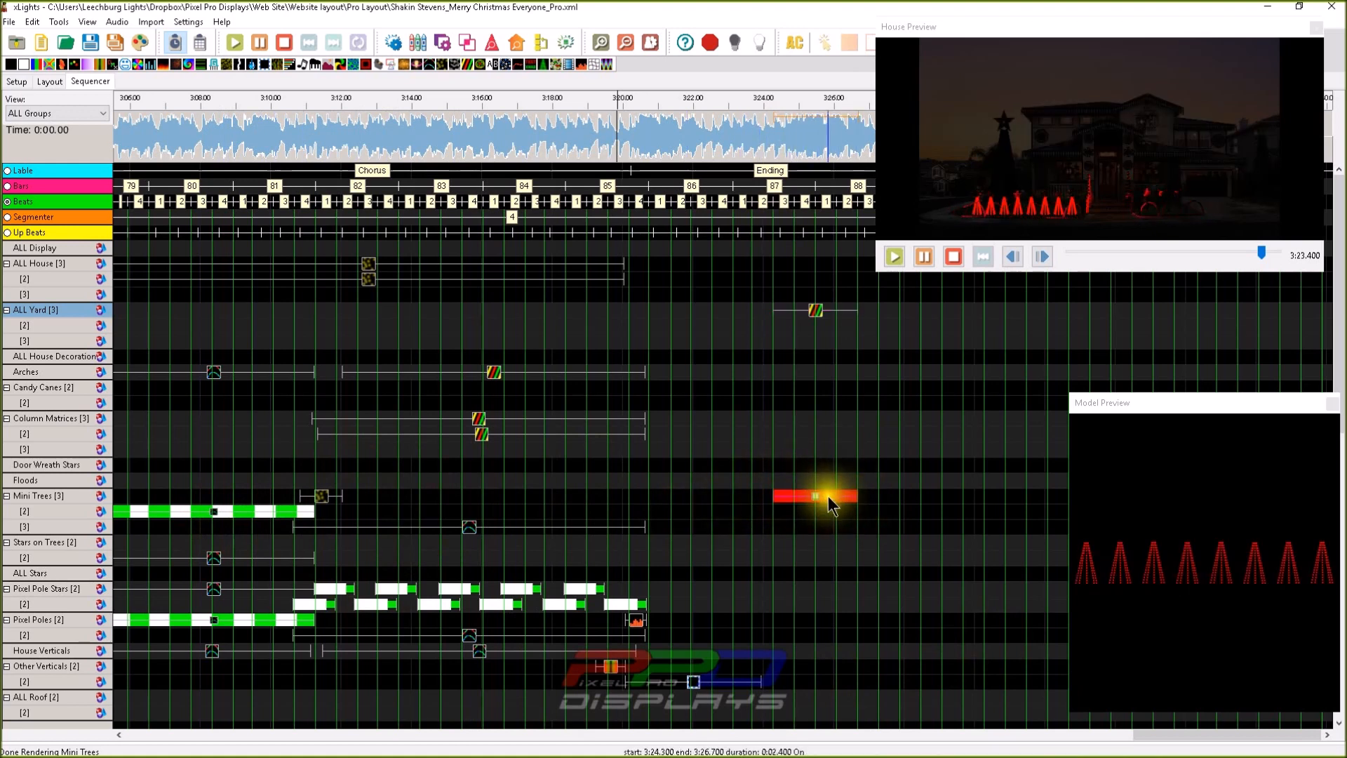
pyautogui.click(815, 495)
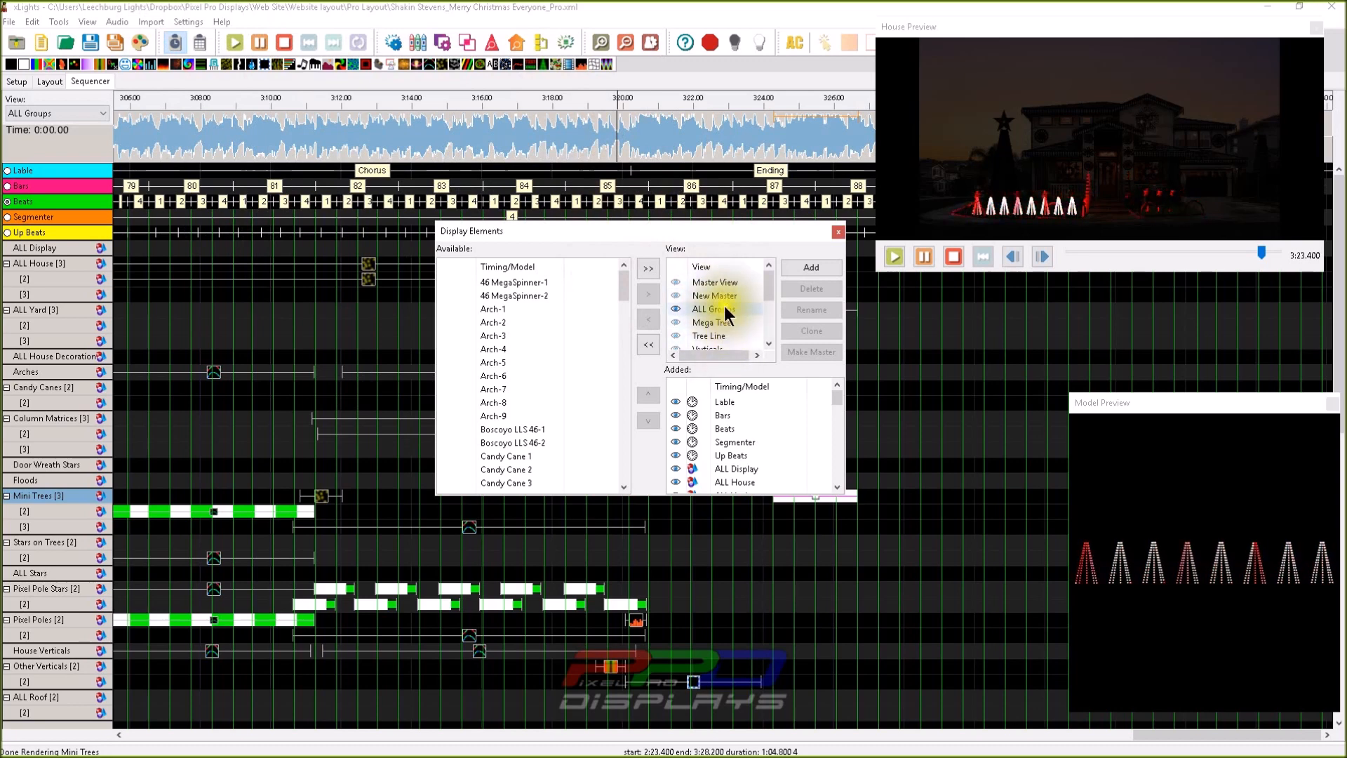
# Make New Master the master view order and adjust the ALL House entry in it.
pyautogui.click(714, 296)
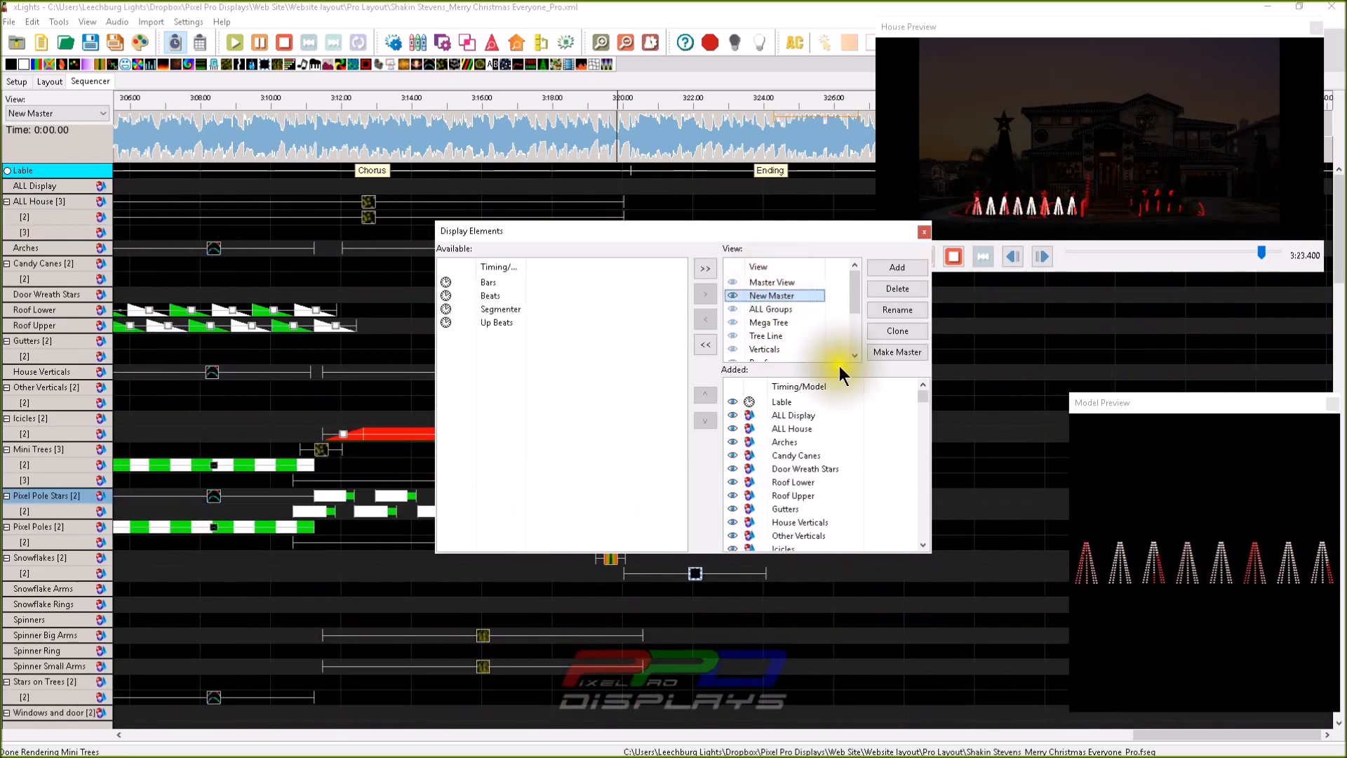
pyautogui.click(896, 352)
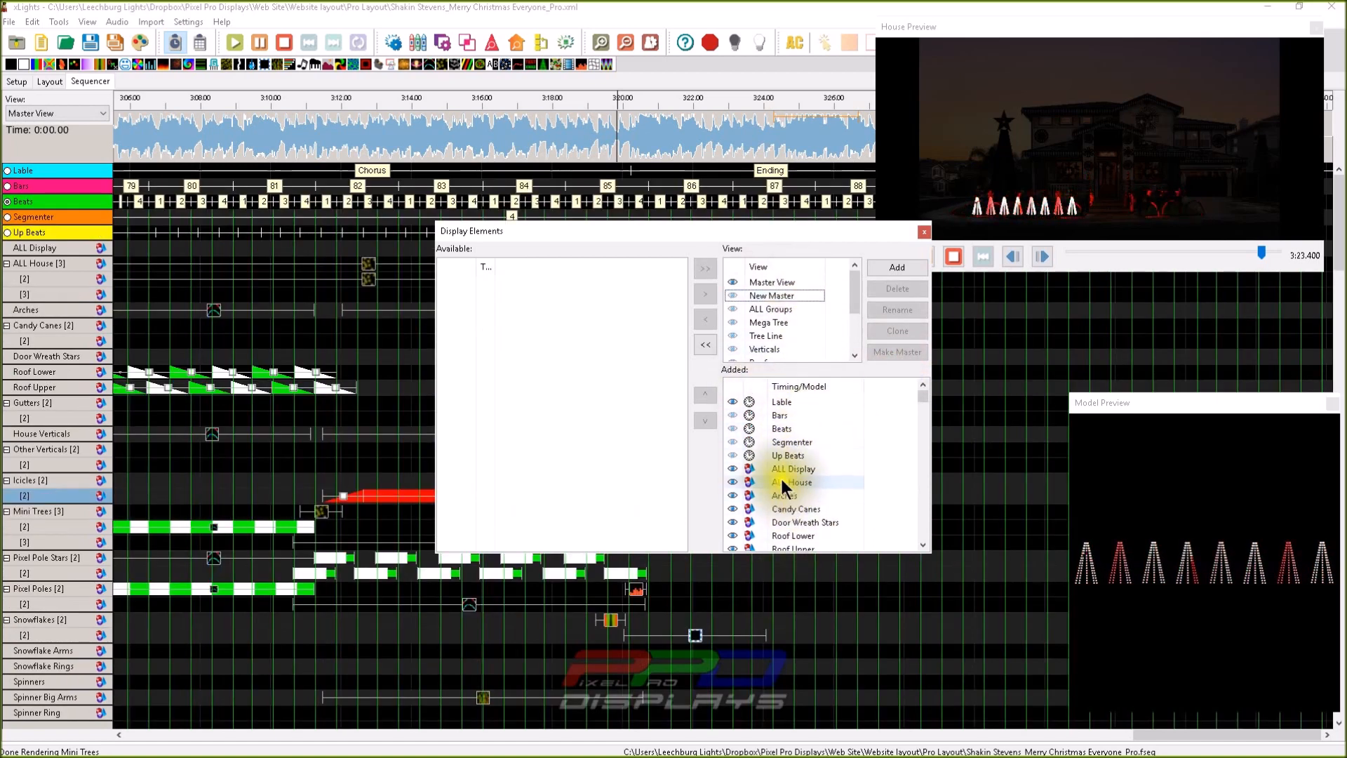
pyautogui.click(793, 469)
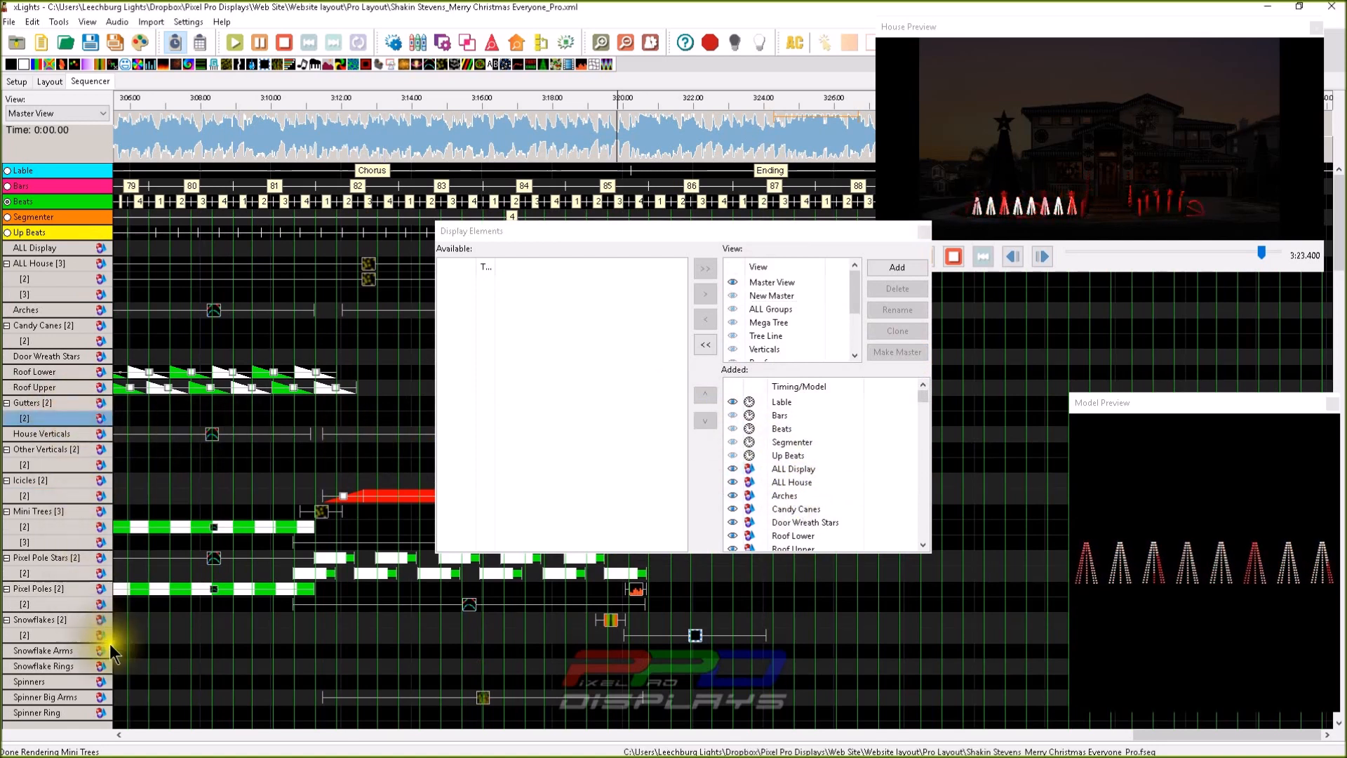
pyautogui.moveTo(169, 431)
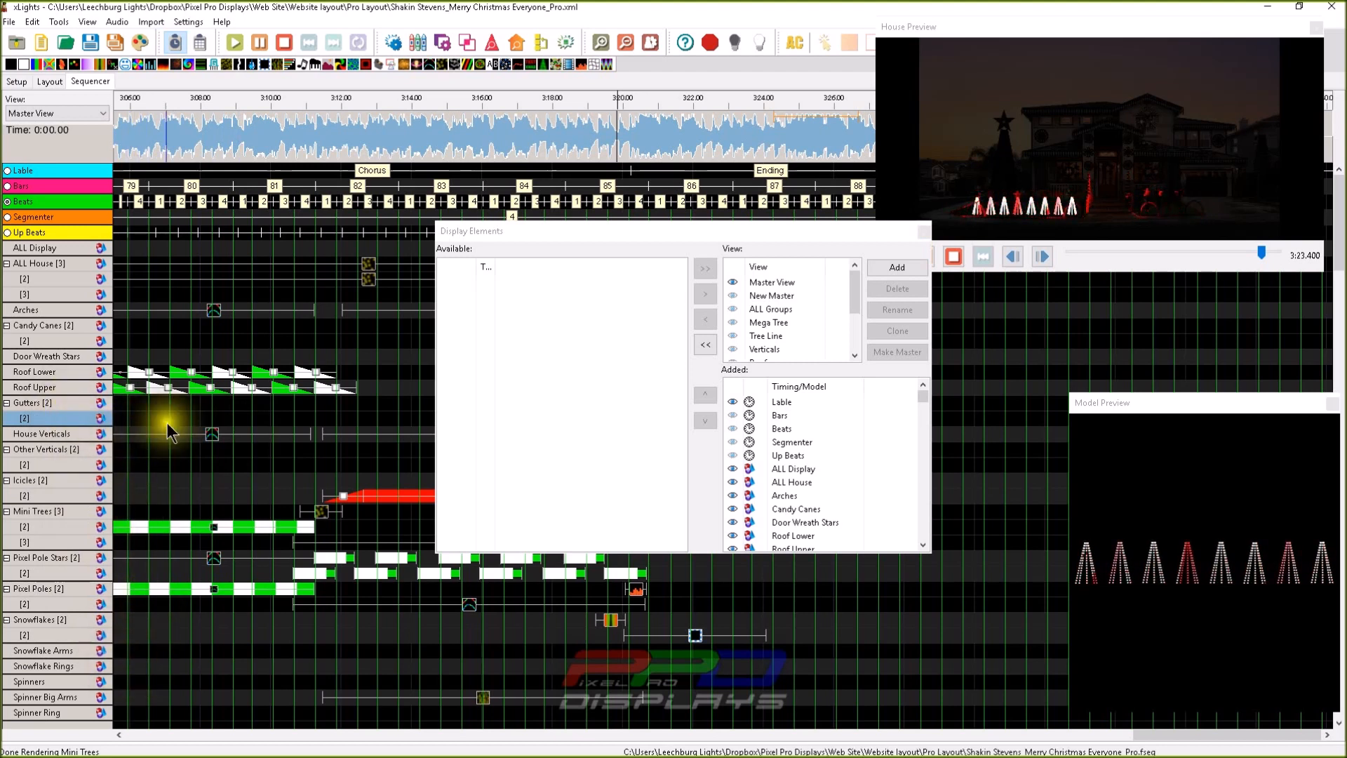
pyautogui.click(794, 469)
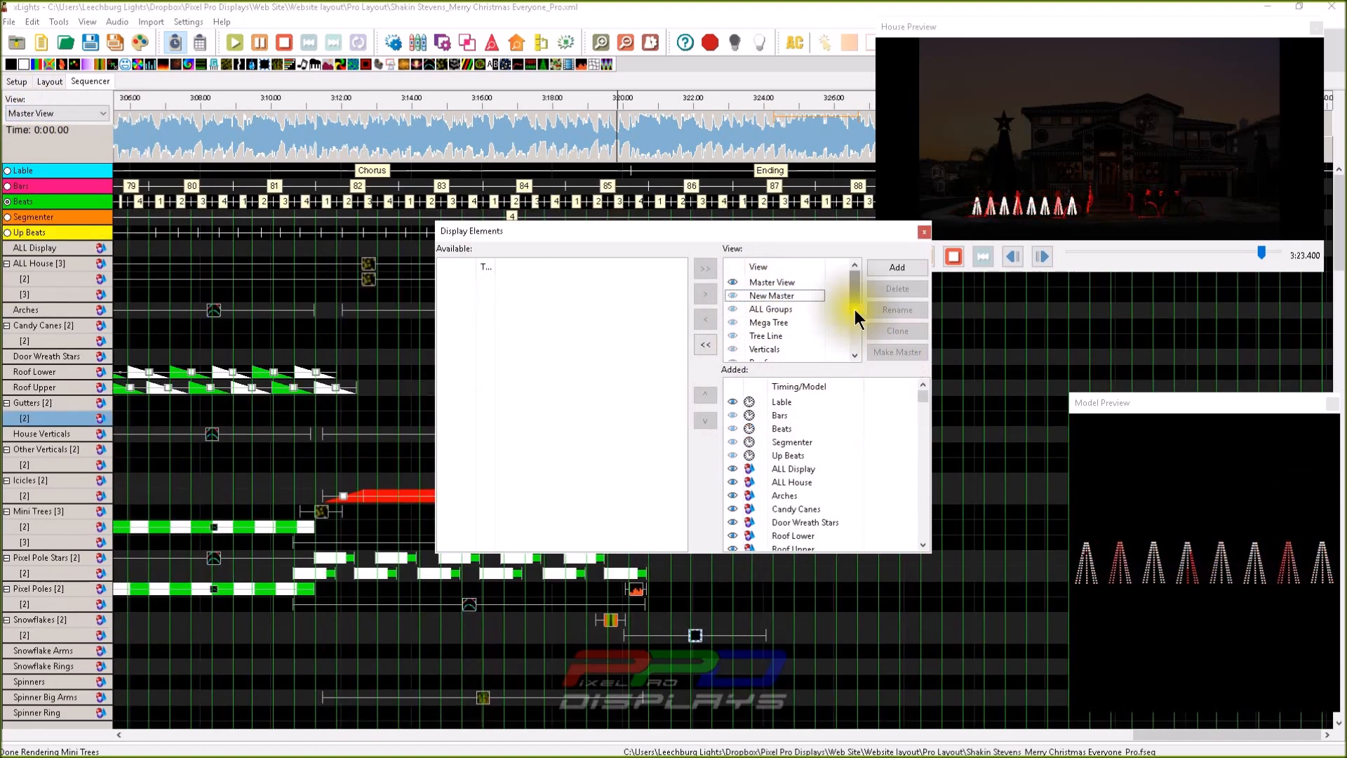
pyautogui.click(788, 456)
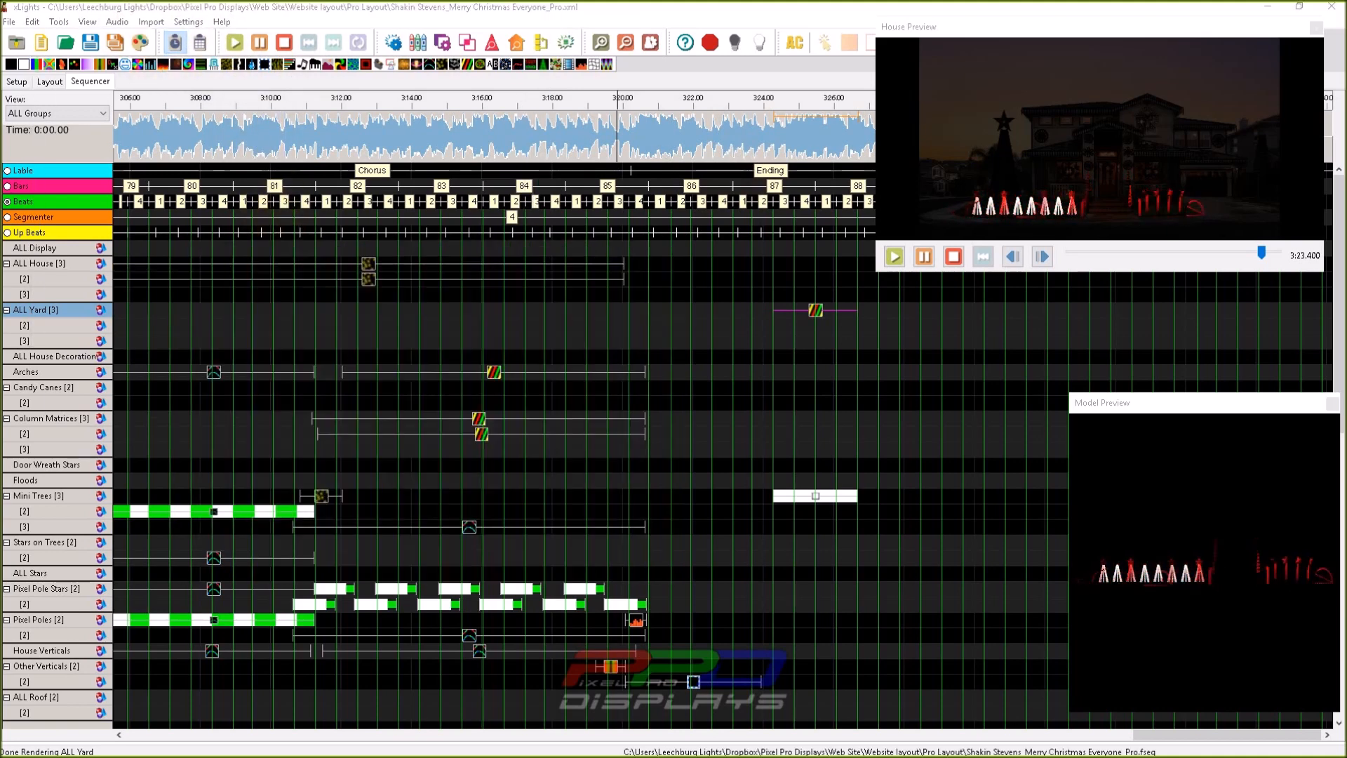
pyautogui.click(181, 22)
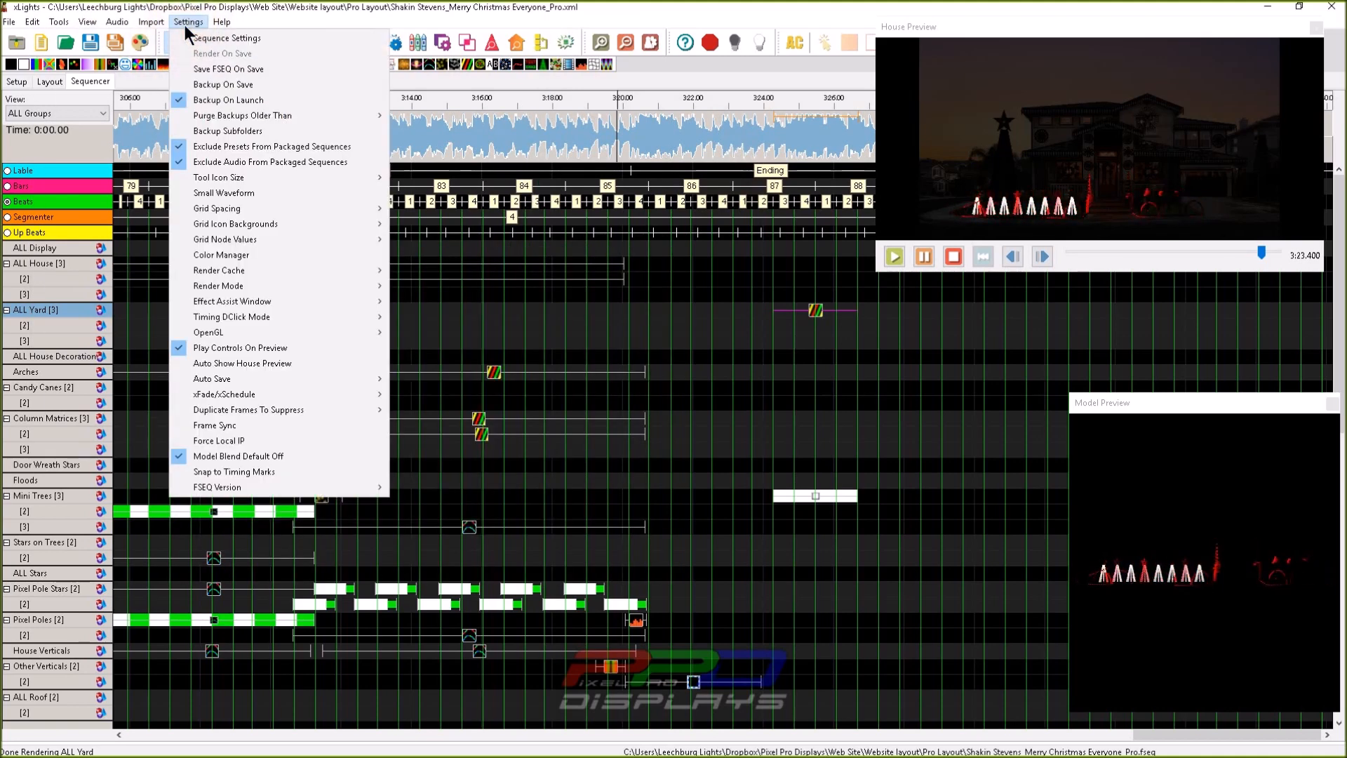
# Uncheck Allow Blending Between Models in the sequence's Sequence Settings.
pyautogui.click(234, 38)
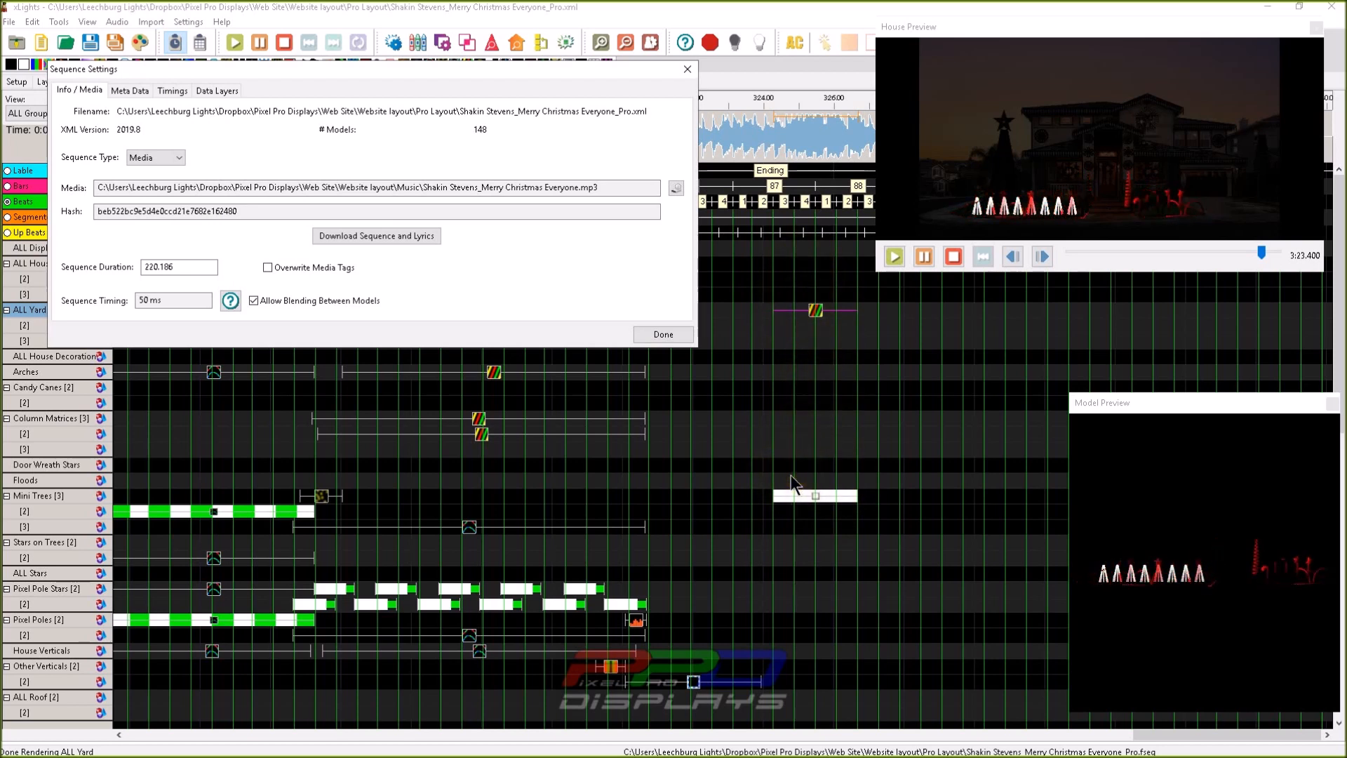
pyautogui.click(253, 300)
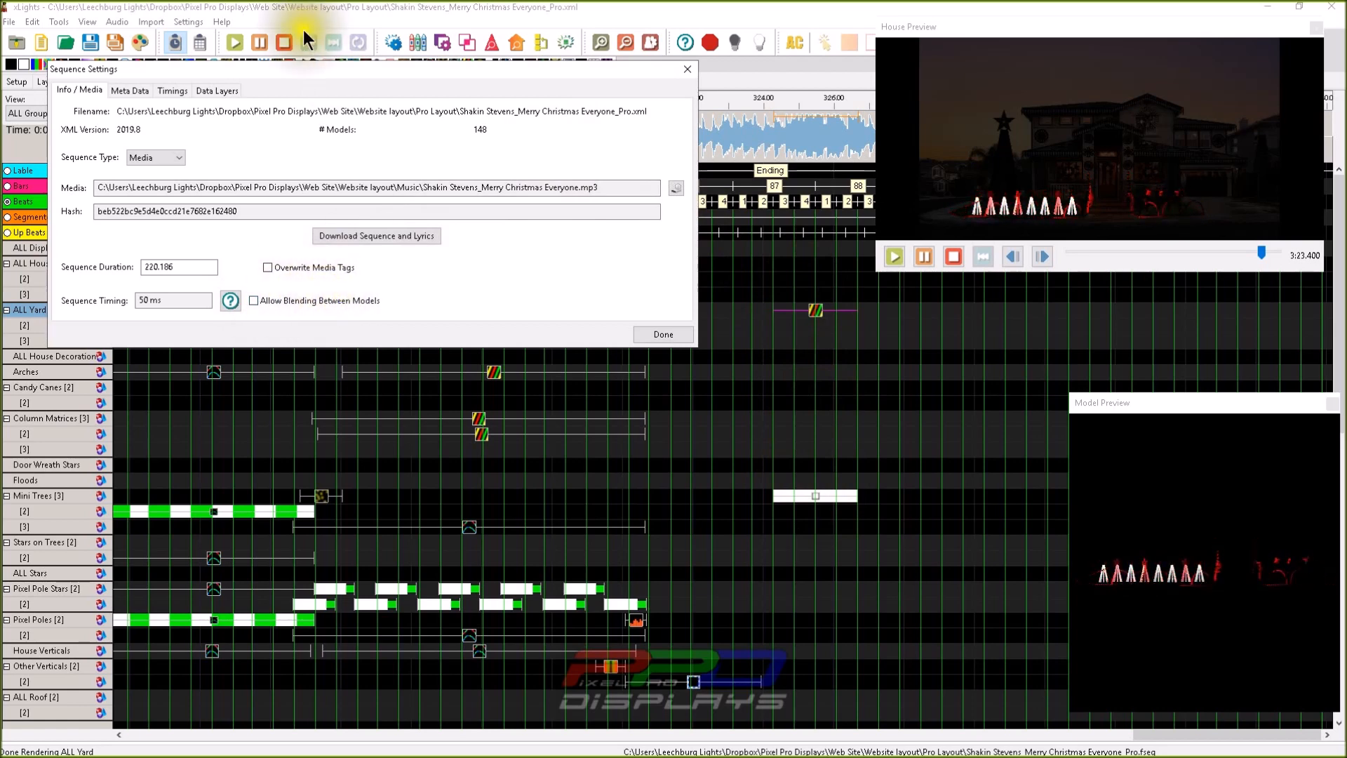
pyautogui.click(663, 335)
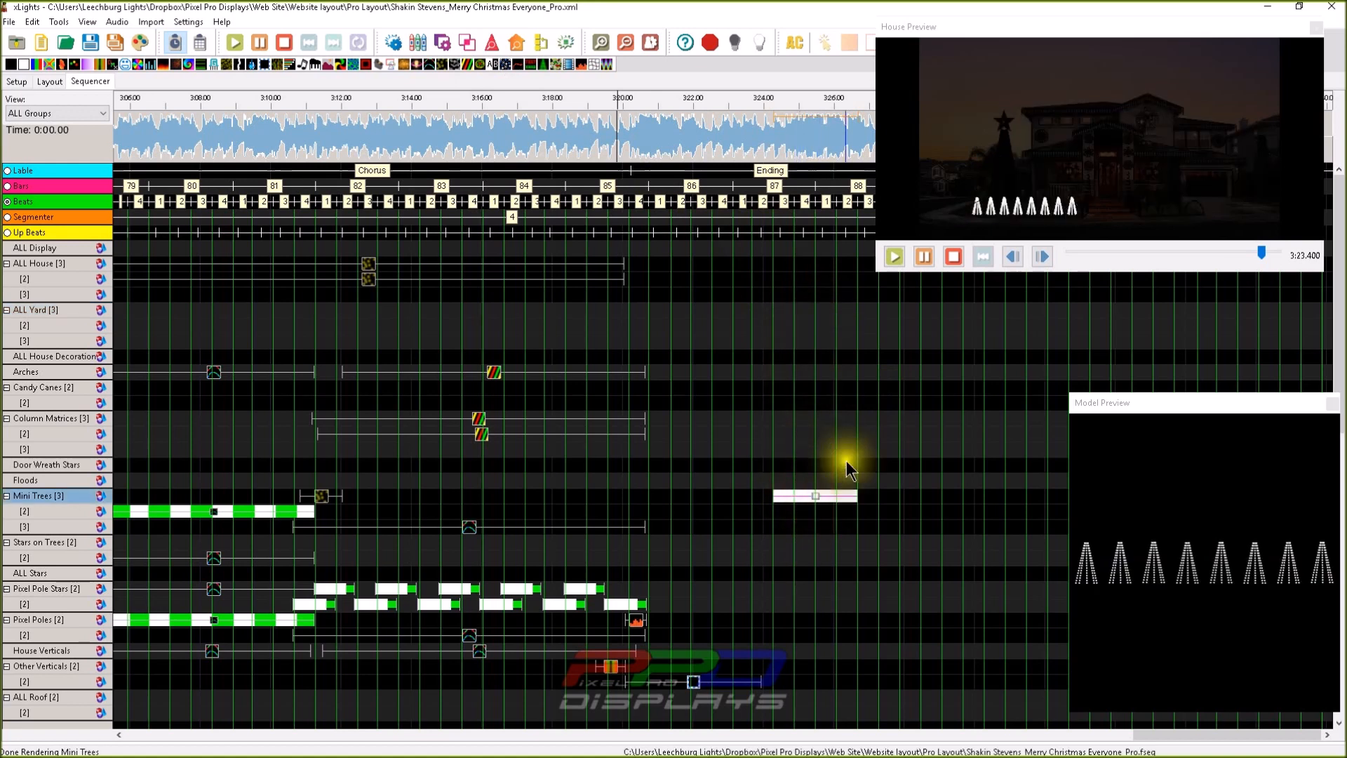
pyautogui.moveTo(1035, 224)
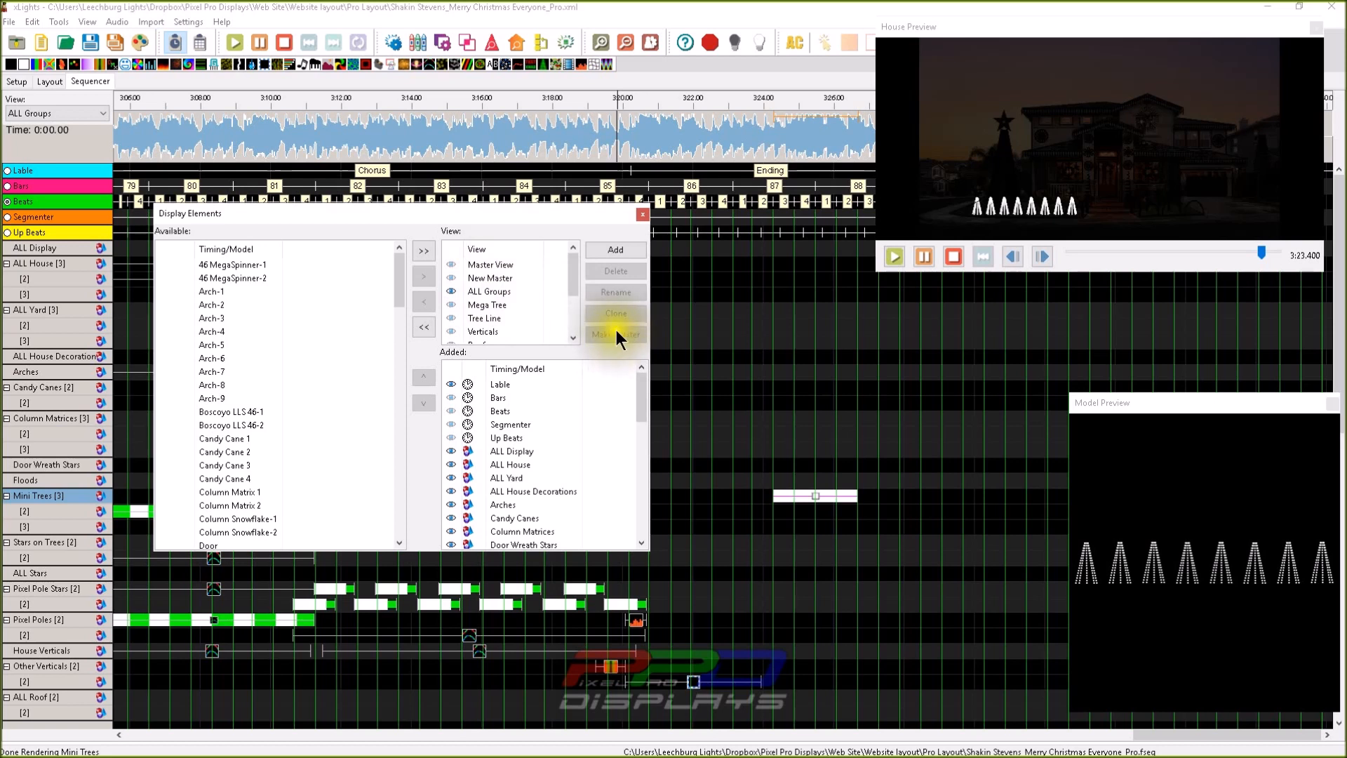
pyautogui.moveTo(482, 215)
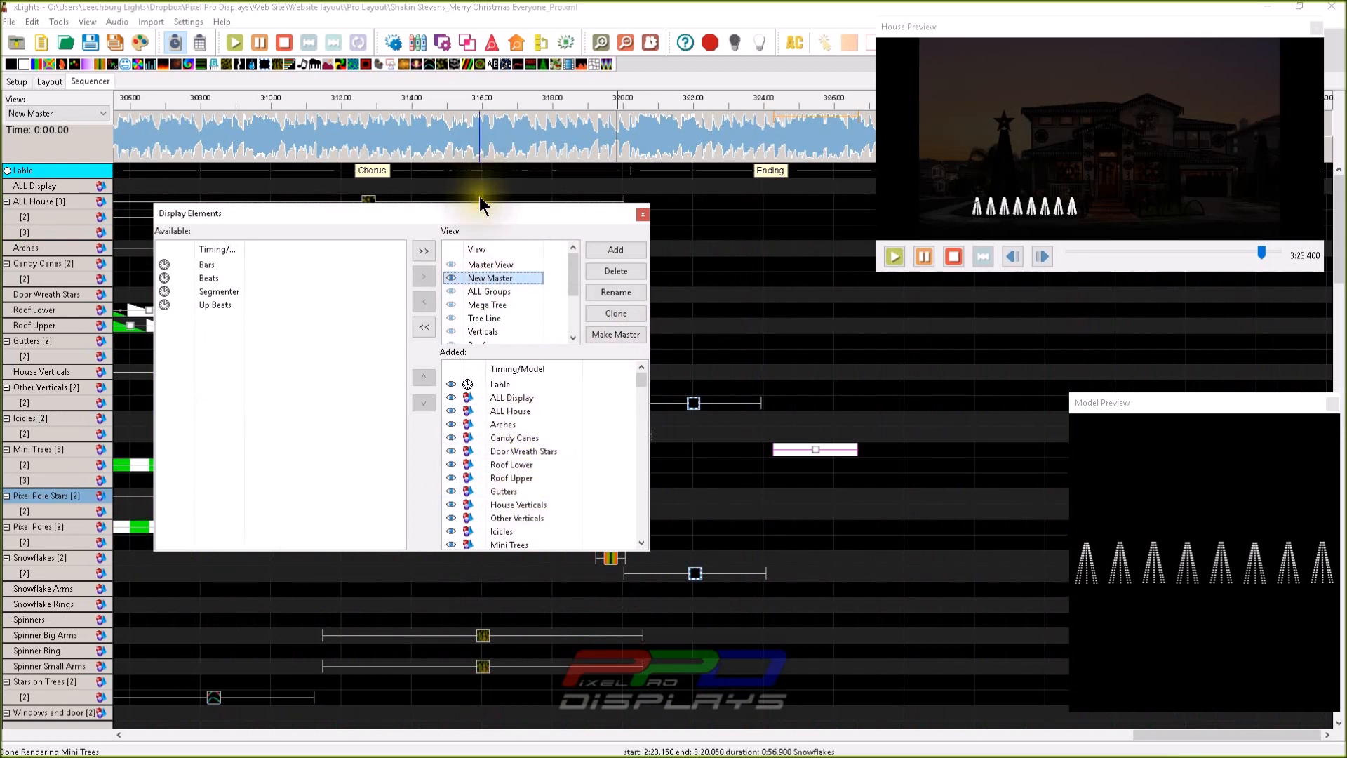
# Close Display Elements and return the sequencer to the ALL Groups view.
pyautogui.click(642, 214)
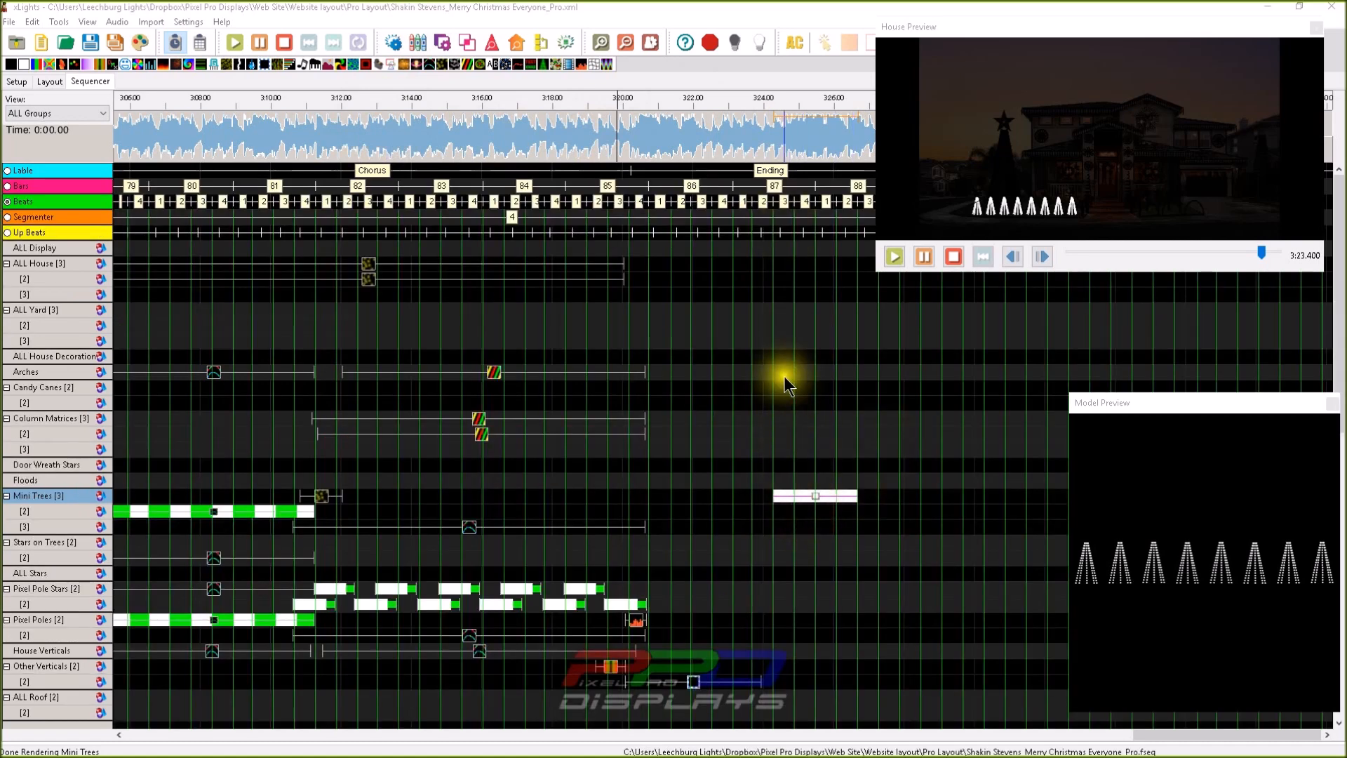
pyautogui.moveTo(790, 263)
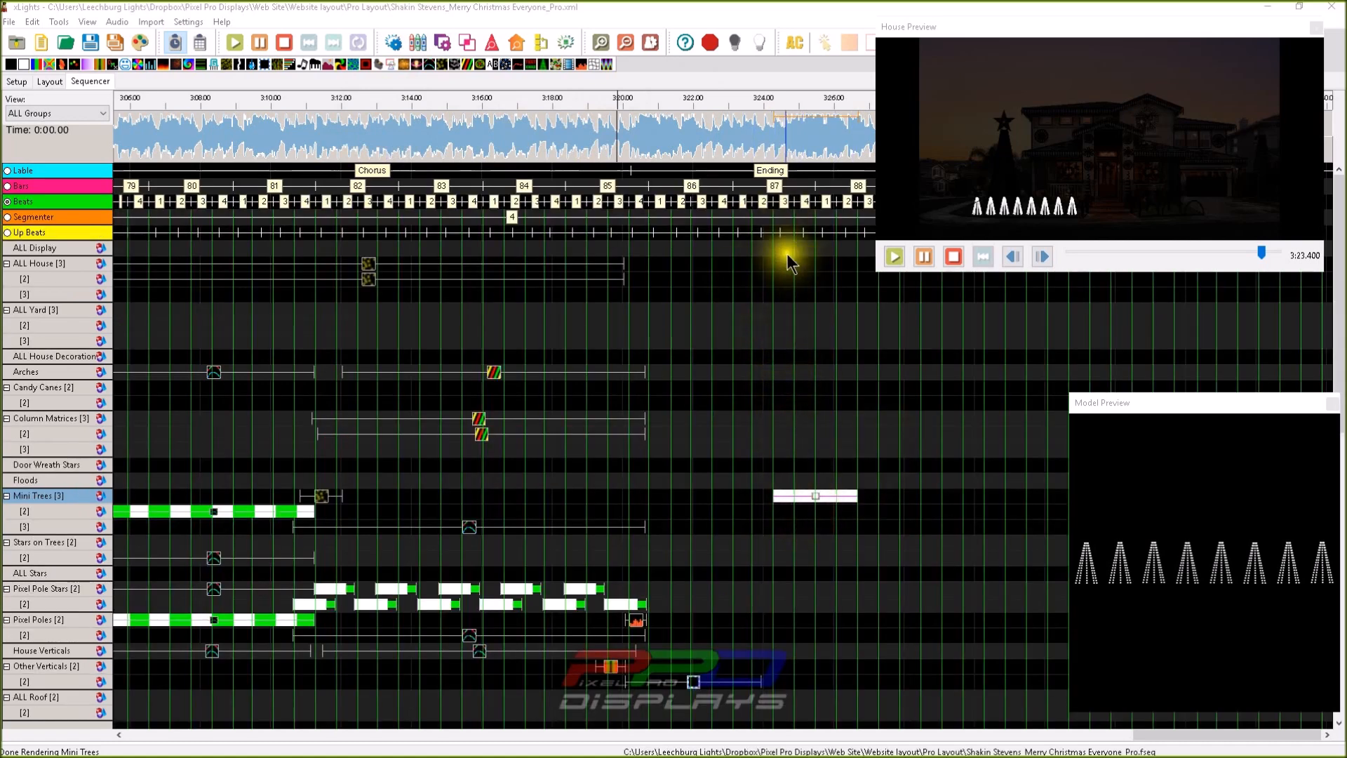
# Mark a time span on ALL House and re-check Allow Blending Between Models in Sequence Settings.
pyautogui.click(894, 257)
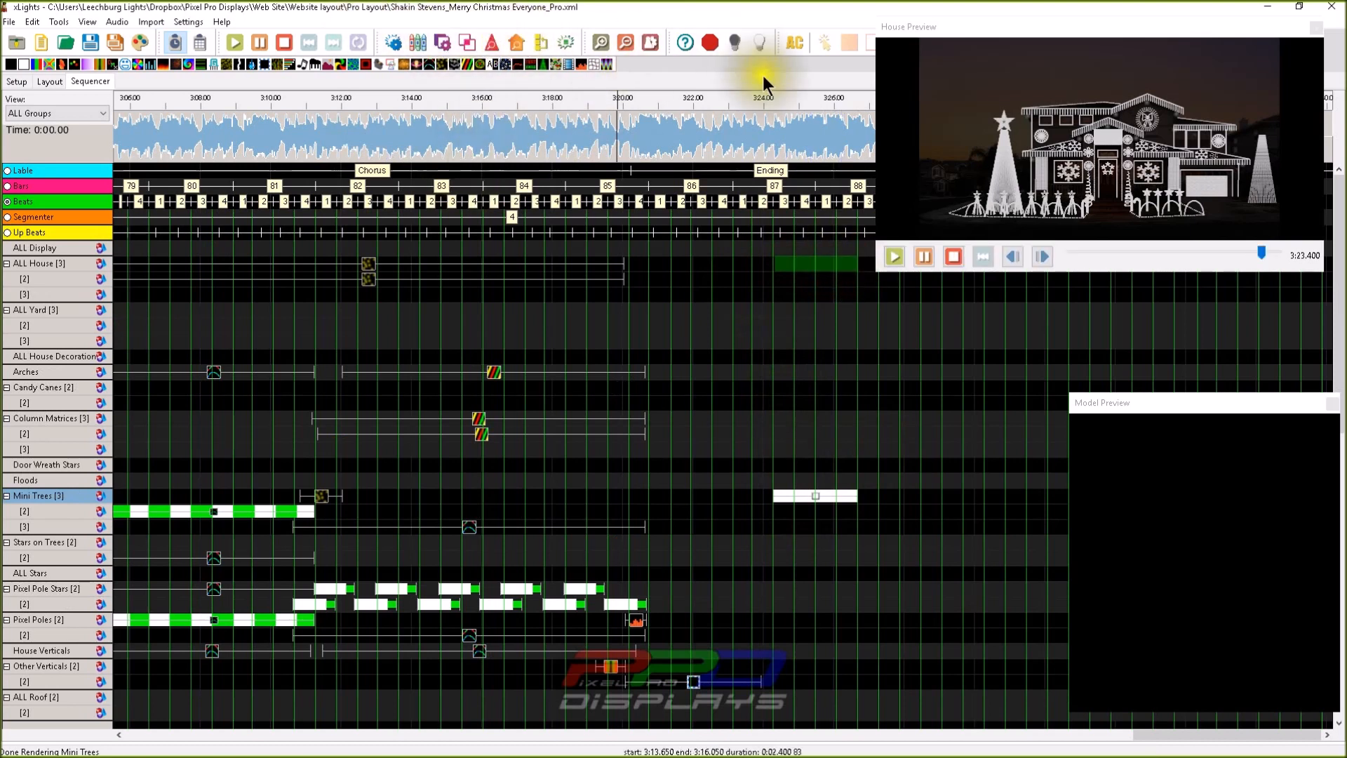
pyautogui.click(644, 41)
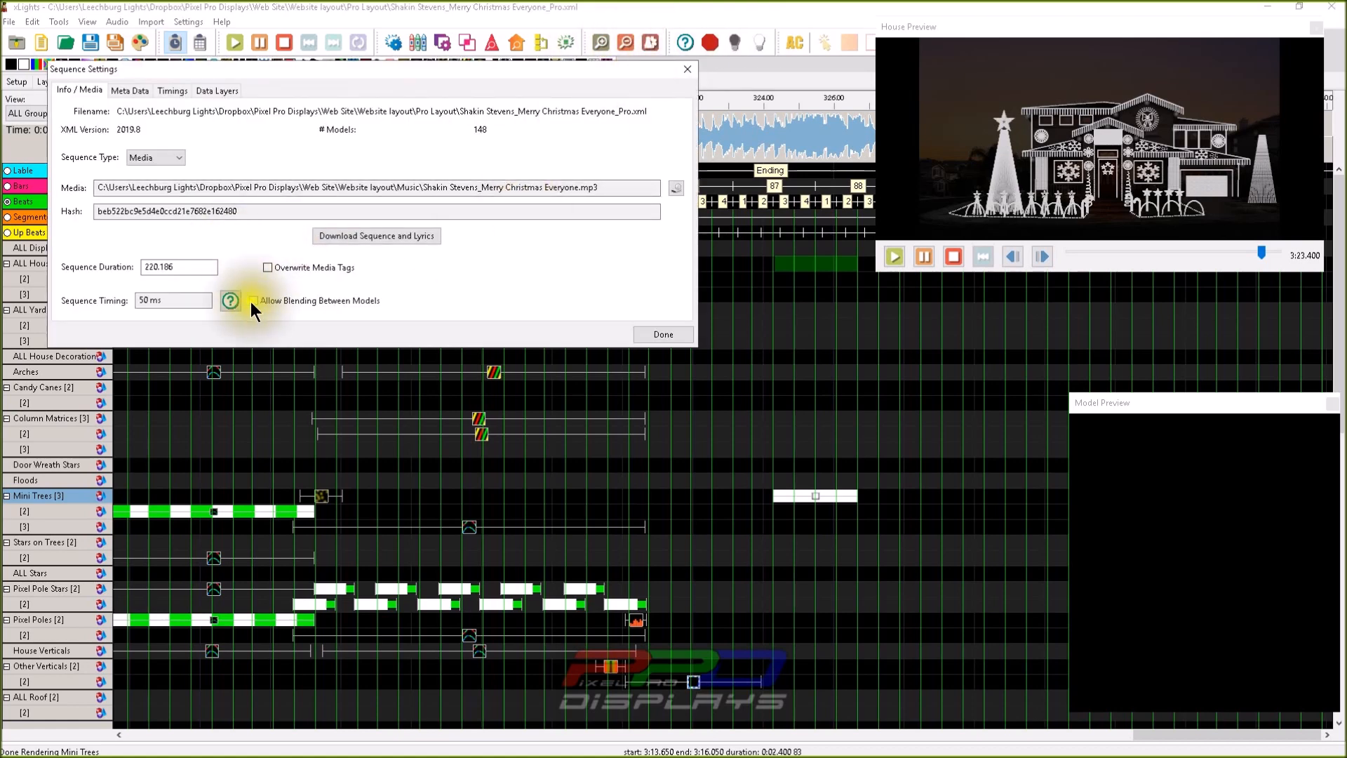
pyautogui.click(254, 300)
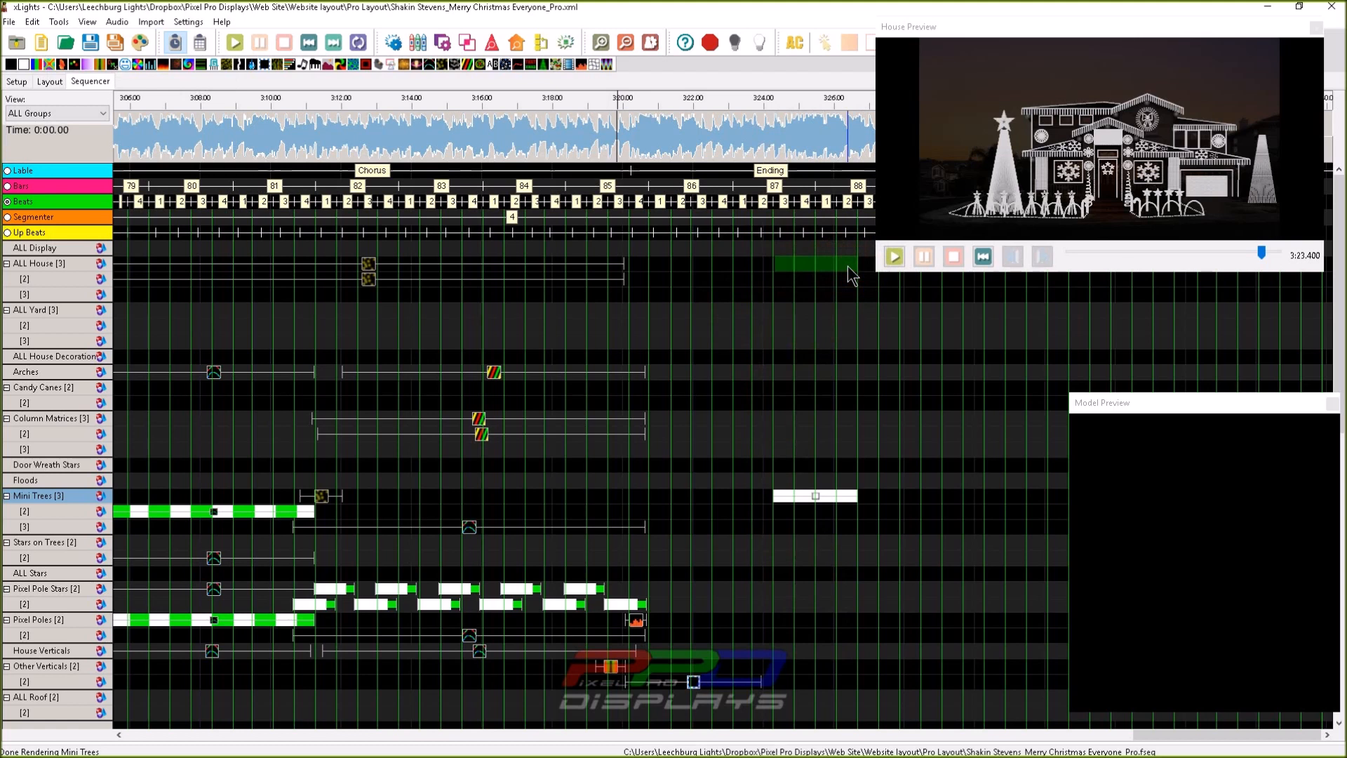
# Select the ALL House row, then the Mini Trees On effect to preview it.
pyautogui.click(894, 257)
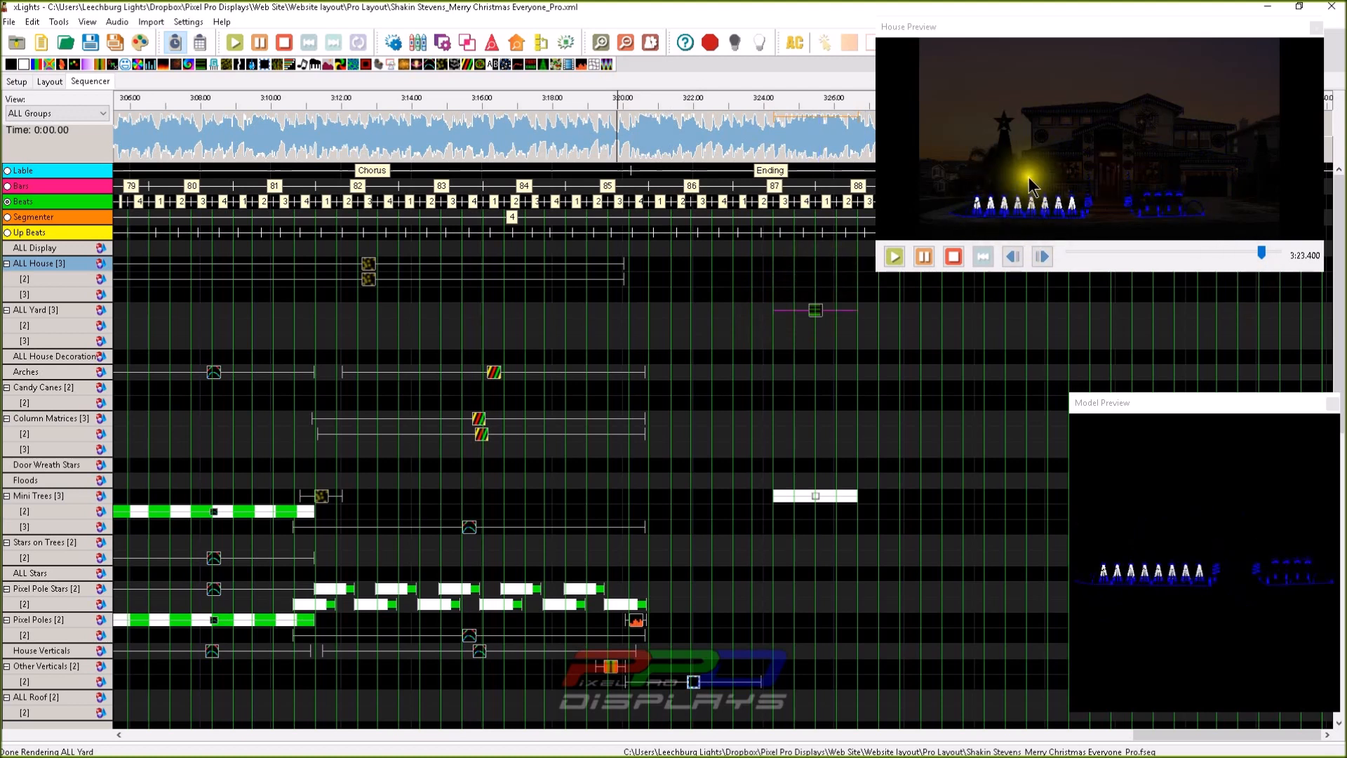
pyautogui.moveTo(1063, 221)
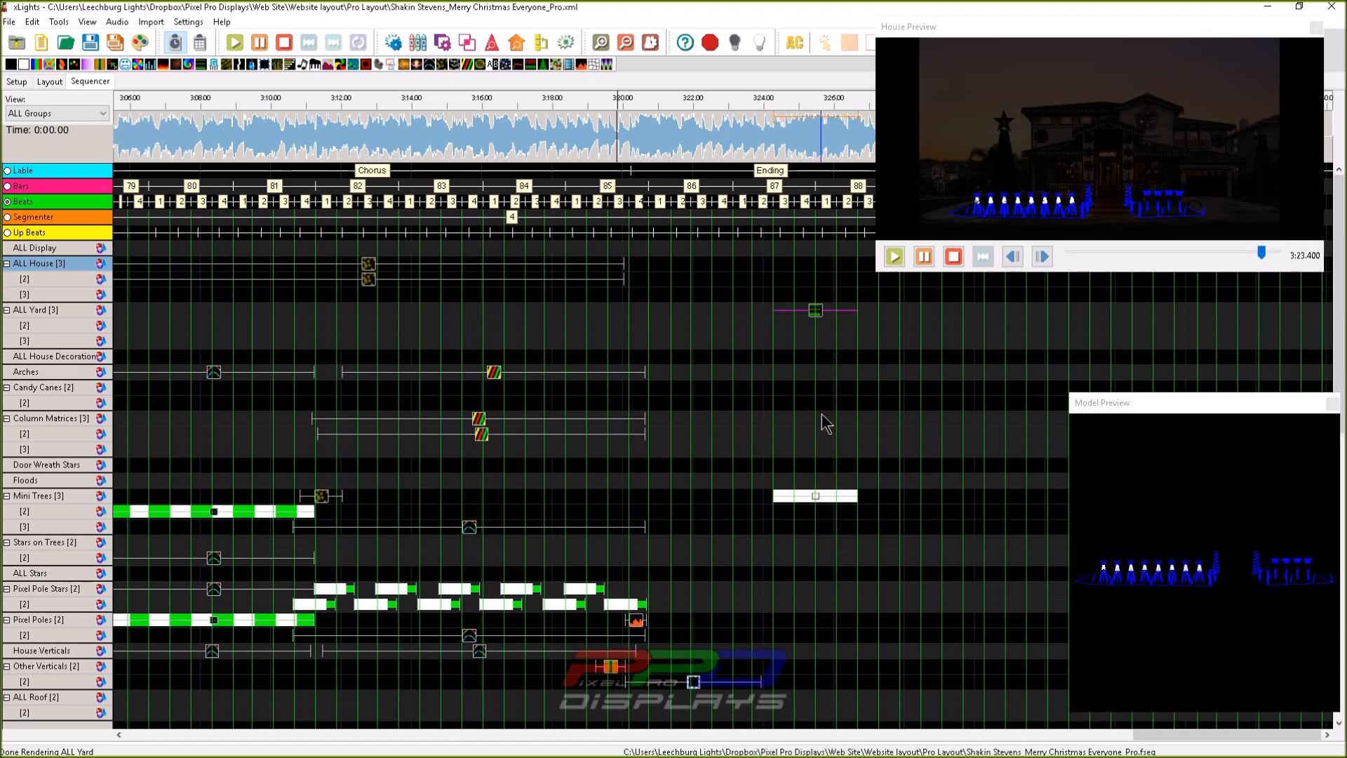
pyautogui.click(815, 496)
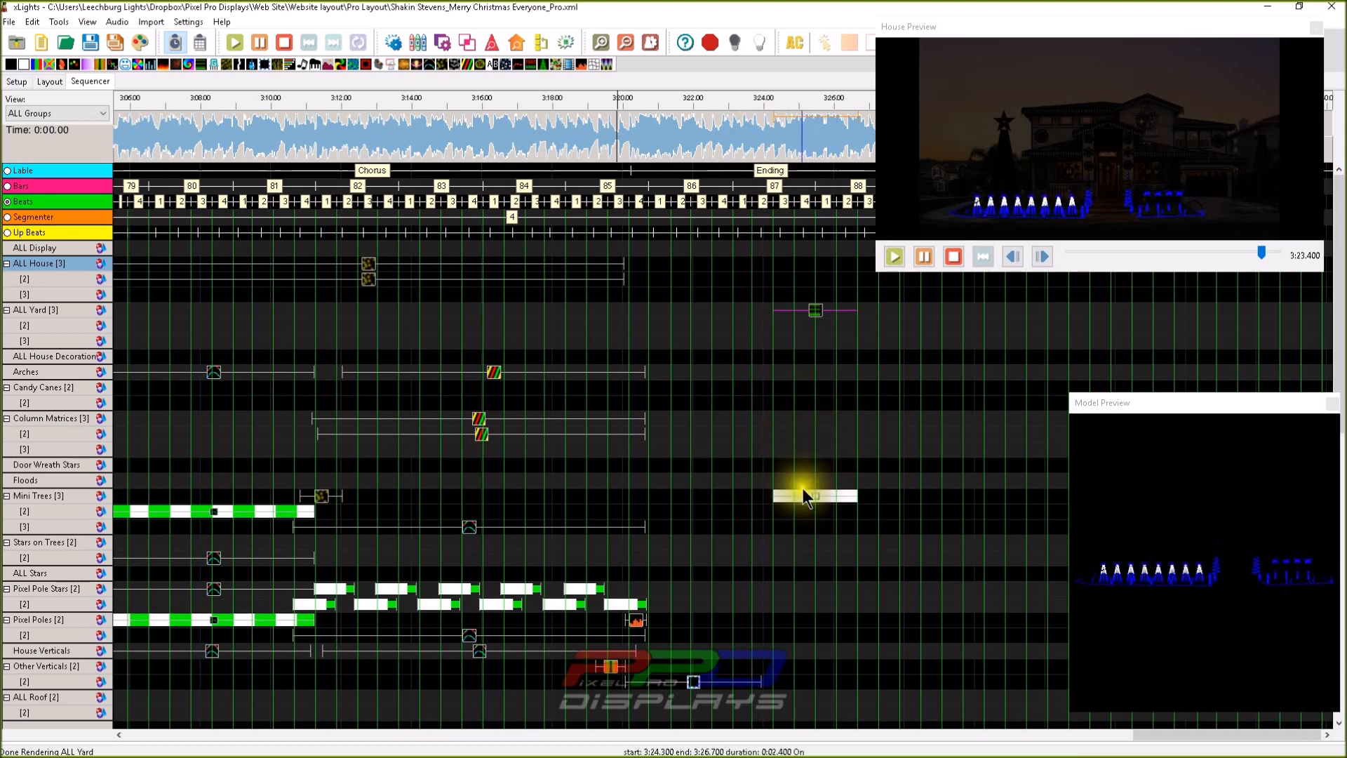
pyautogui.moveTo(808, 282)
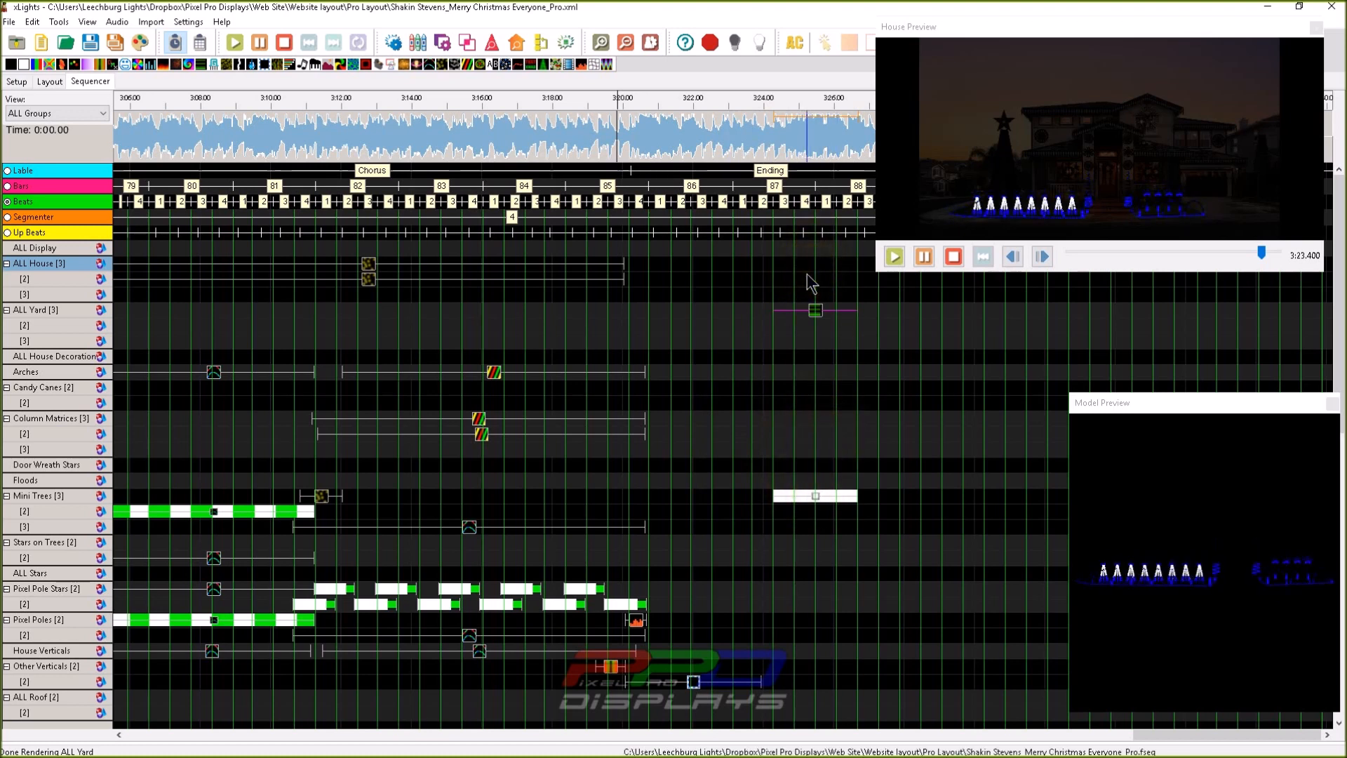